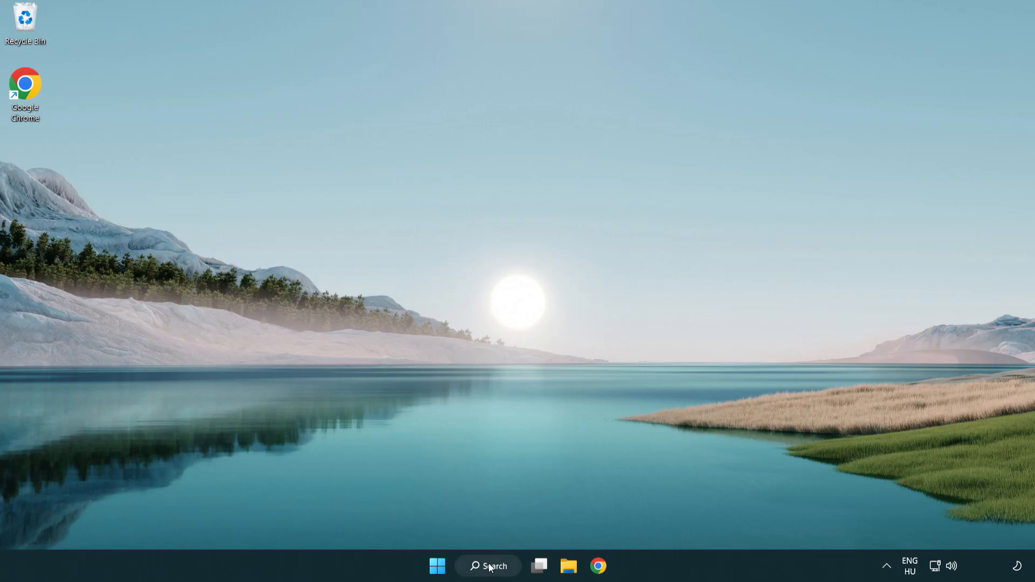
Search Windows for 'device manager' and open Device Manager from the results.
{"action": "left_click", "coordinate": [487, 566]}
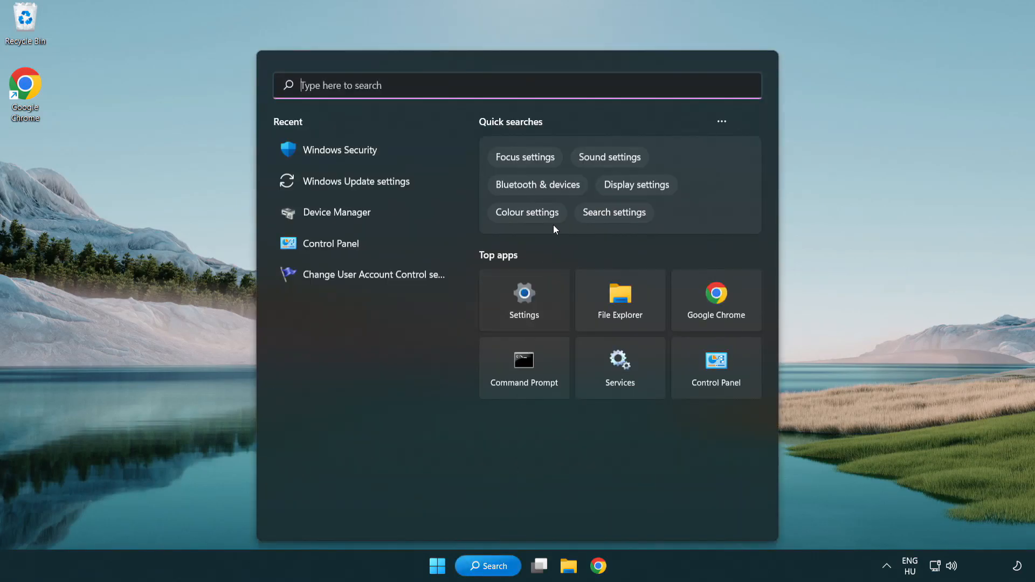
{"action": "type", "text": "device Manager"}
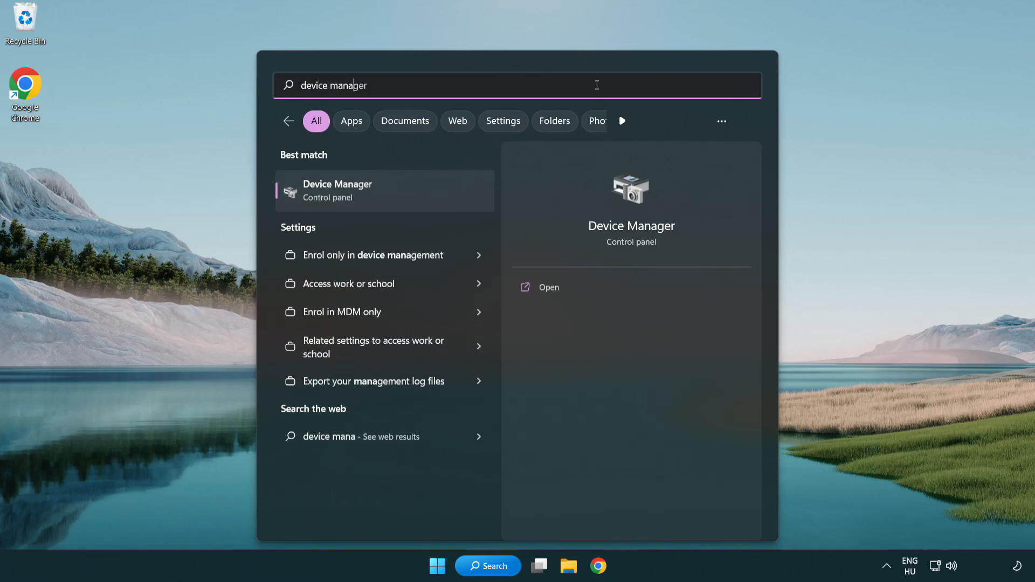
{"action": "type", "text": "r"}
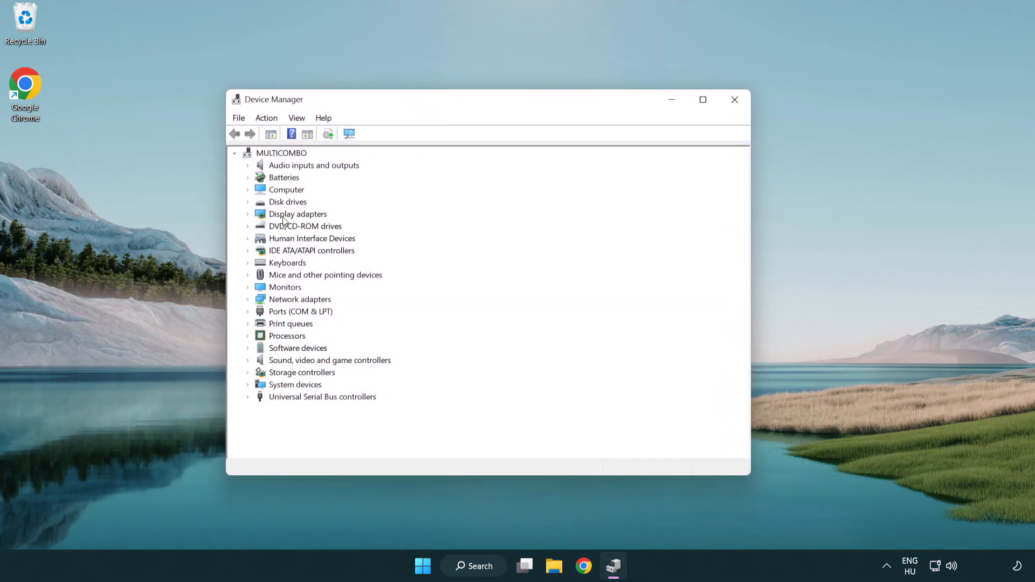
Expand Display adapters and bring up the VMware SVGA 3D adapter's context menu.
{"action": "left_click", "coordinate": [296, 214]}
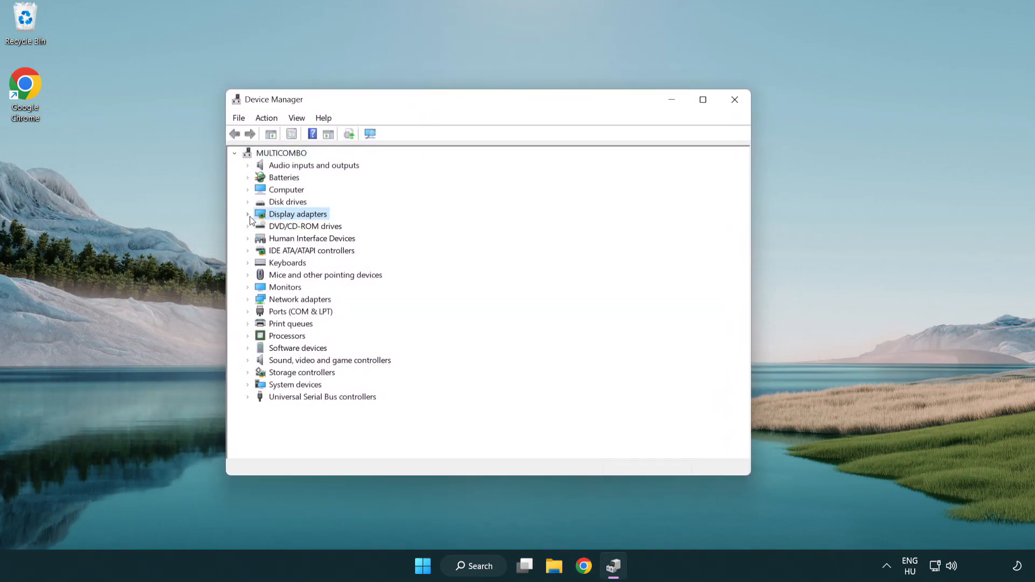
{"action": "left_click", "coordinate": [248, 213]}
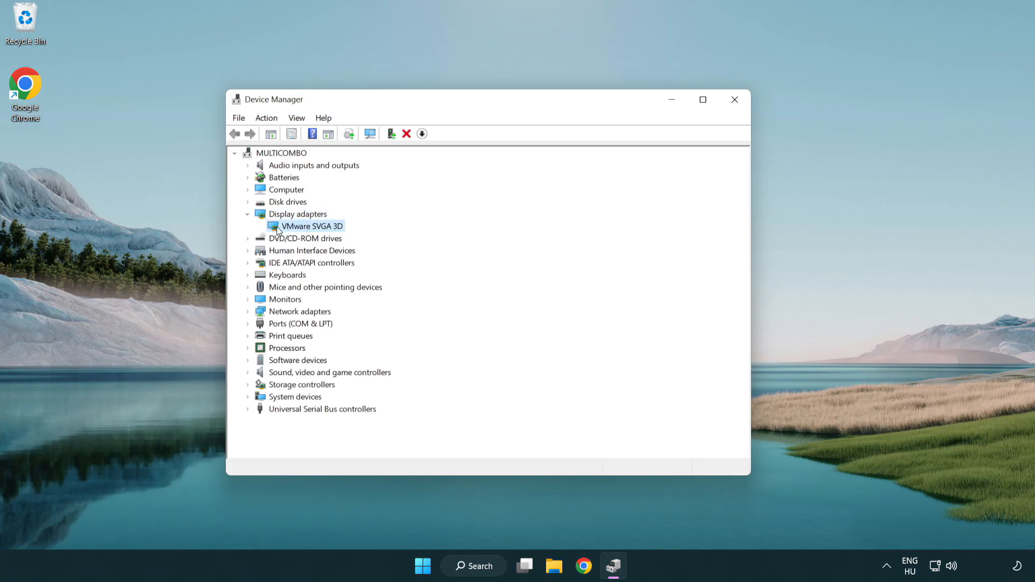
{"action": "right_click", "coordinate": [310, 225]}
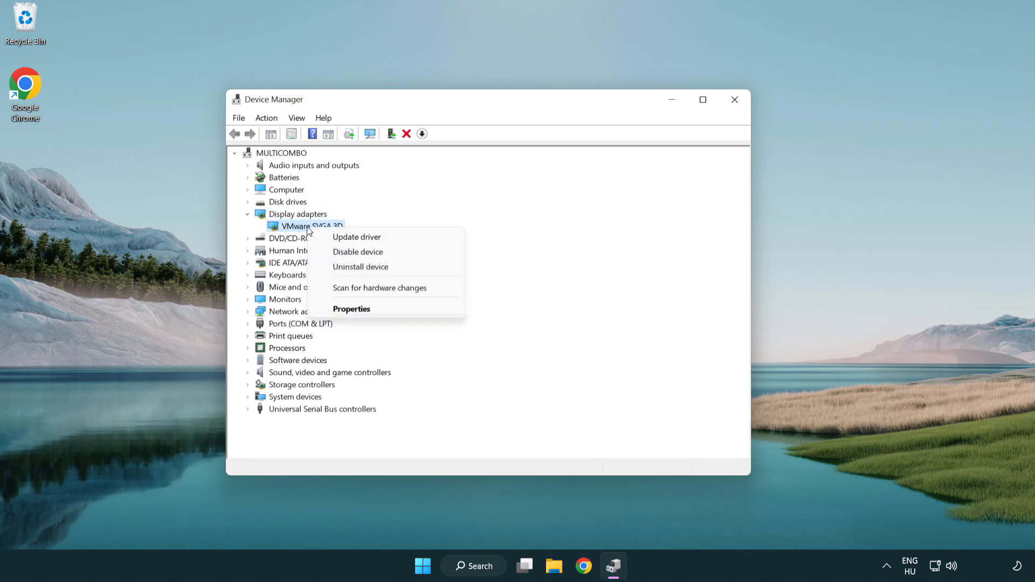
{"action": "mouse_move", "coordinate": [357, 237]}
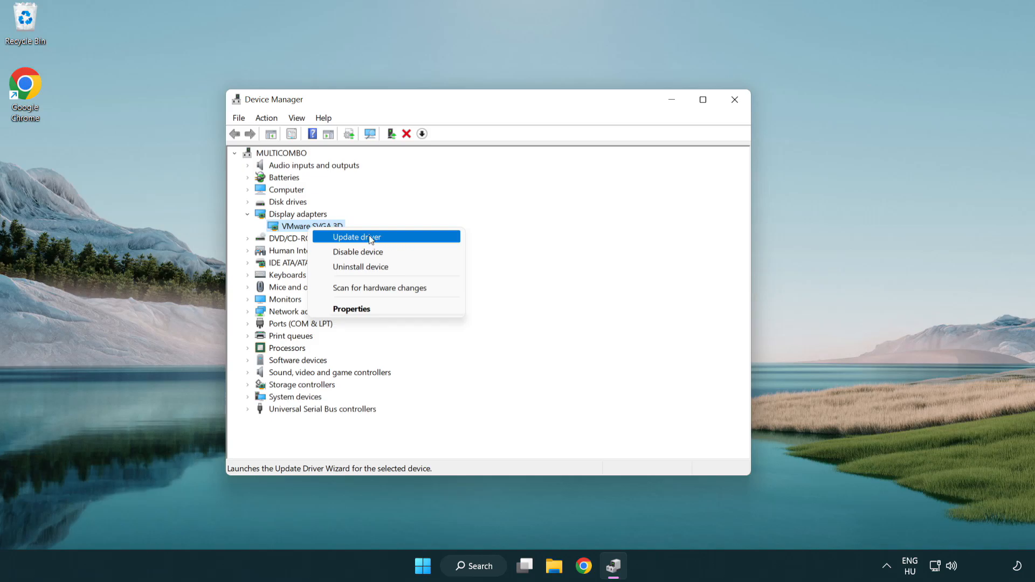
Search automatically for a VMware SVGA 3D driver, dismiss the result, and close Device Manager.
{"action": "left_click", "coordinate": [356, 238]}
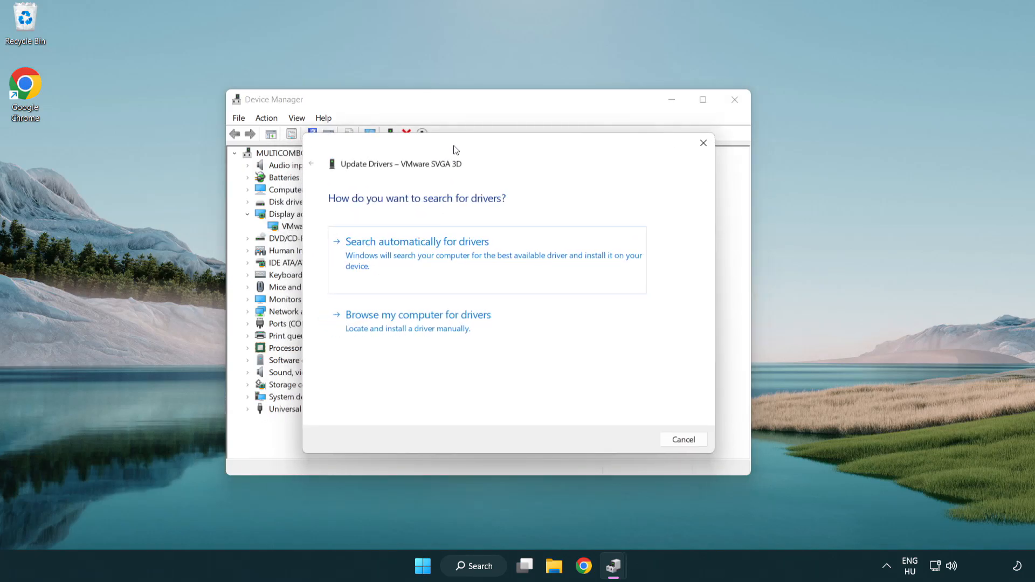
{"action": "mouse_move", "coordinate": [333, 255]}
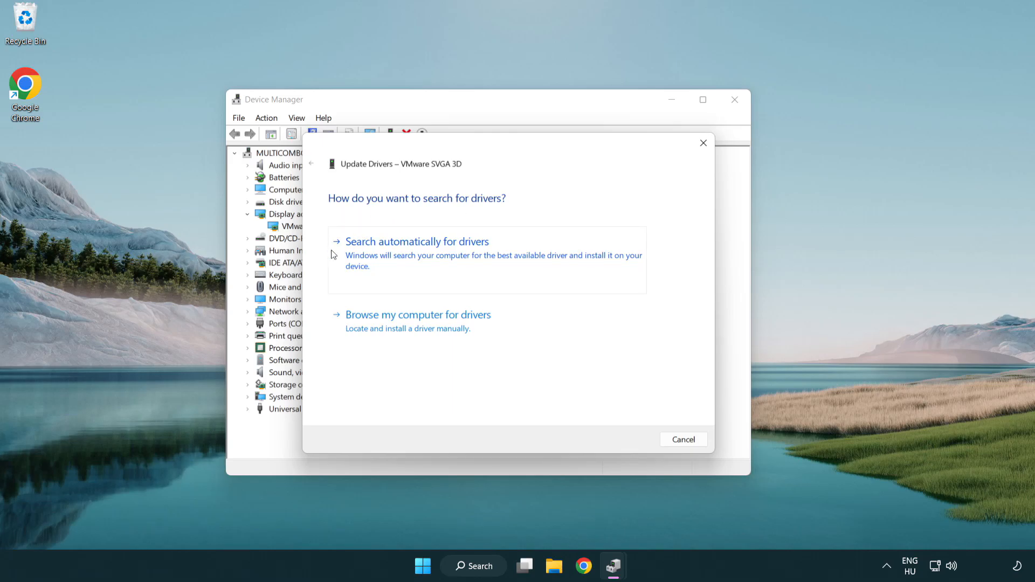
{"action": "mouse_move", "coordinate": [452, 255]}
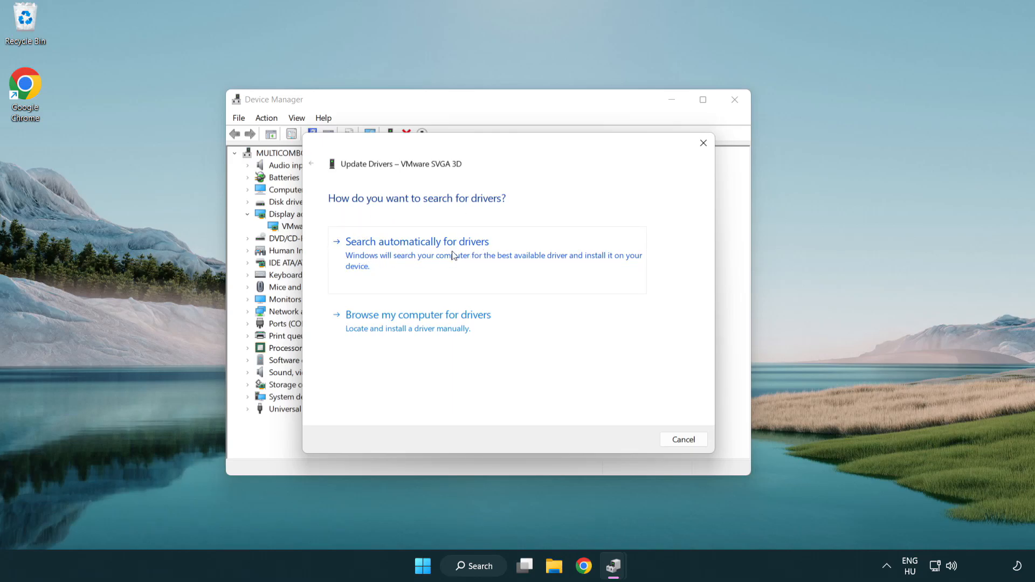
{"action": "left_click", "coordinate": [417, 241]}
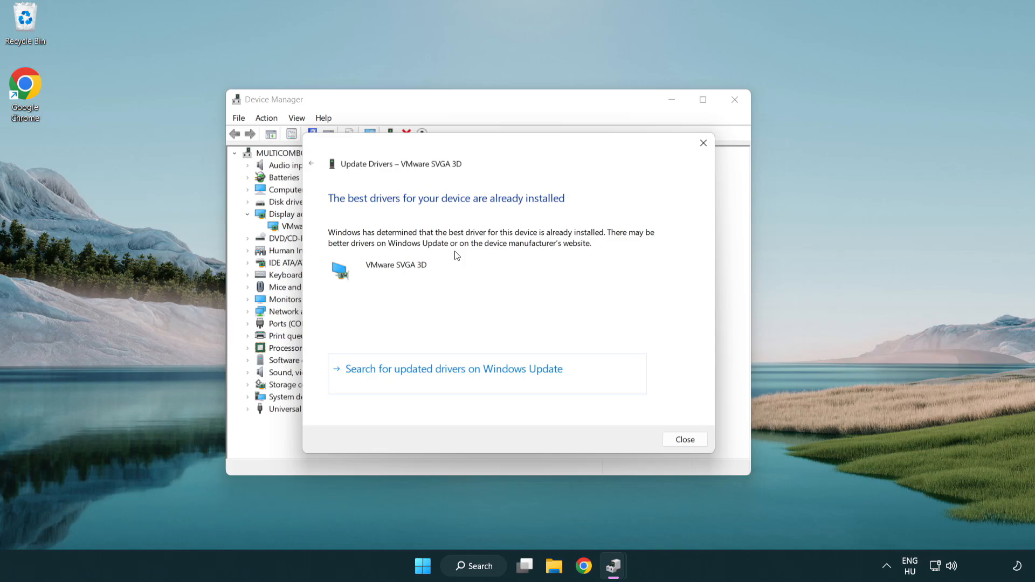
{"action": "mouse_move", "coordinate": [509, 211]}
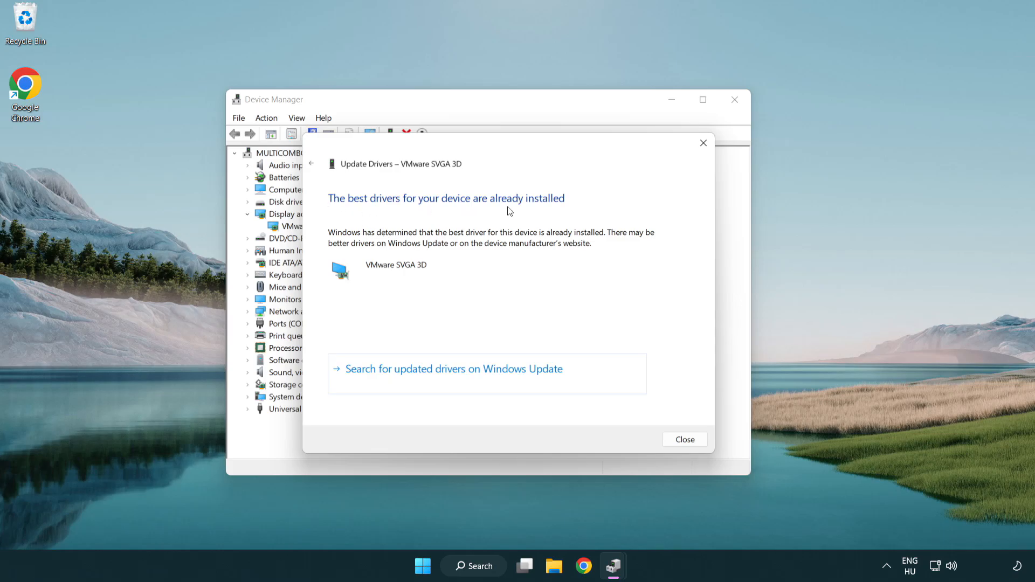
{"action": "mouse_move", "coordinate": [694, 444]}
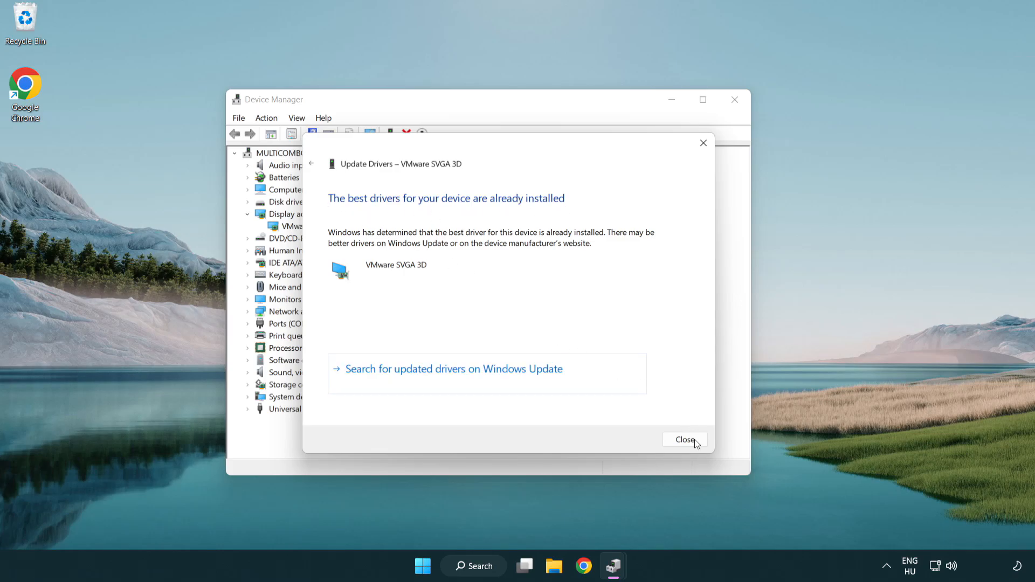
{"action": "left_click", "coordinate": [682, 436]}
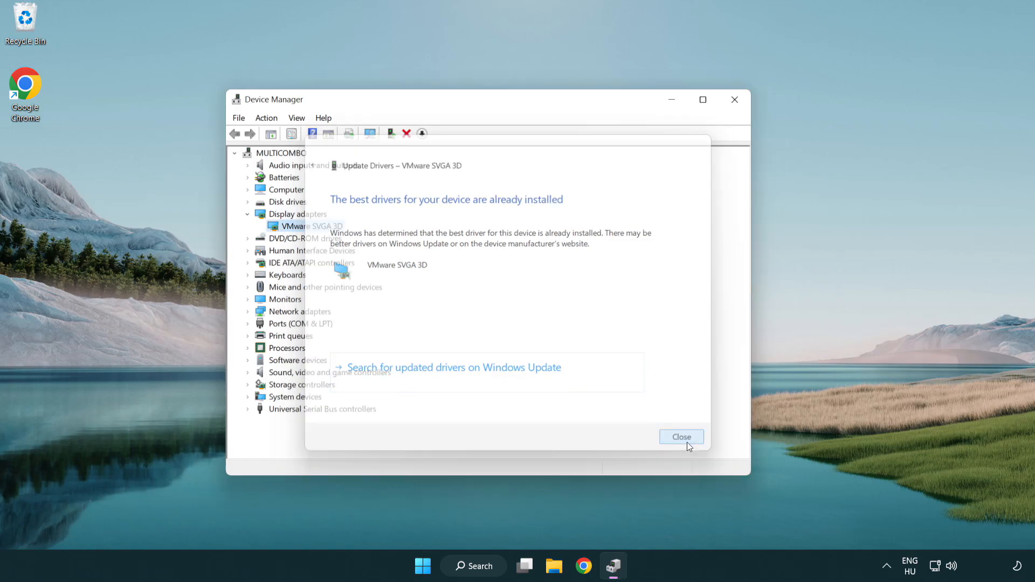
{"action": "left_click", "coordinate": [680, 436]}
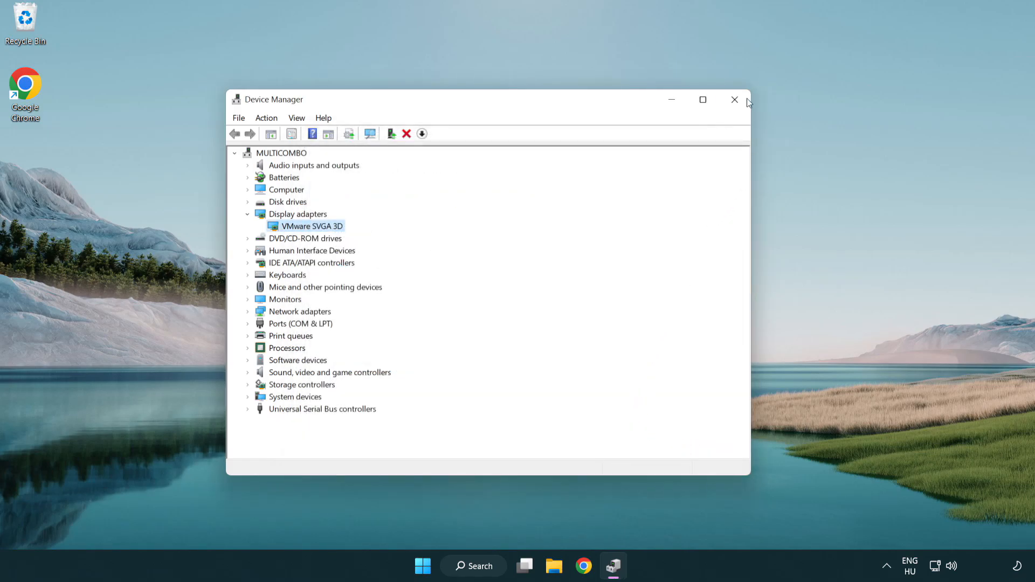
{"action": "mouse_move", "coordinate": [733, 100]}
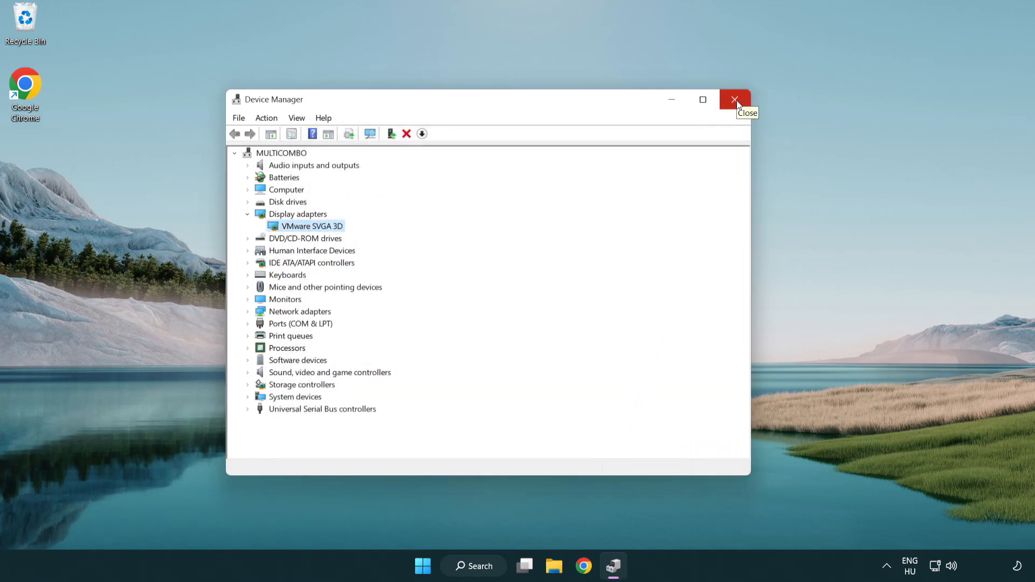
{"action": "left_click", "coordinate": [735, 99]}
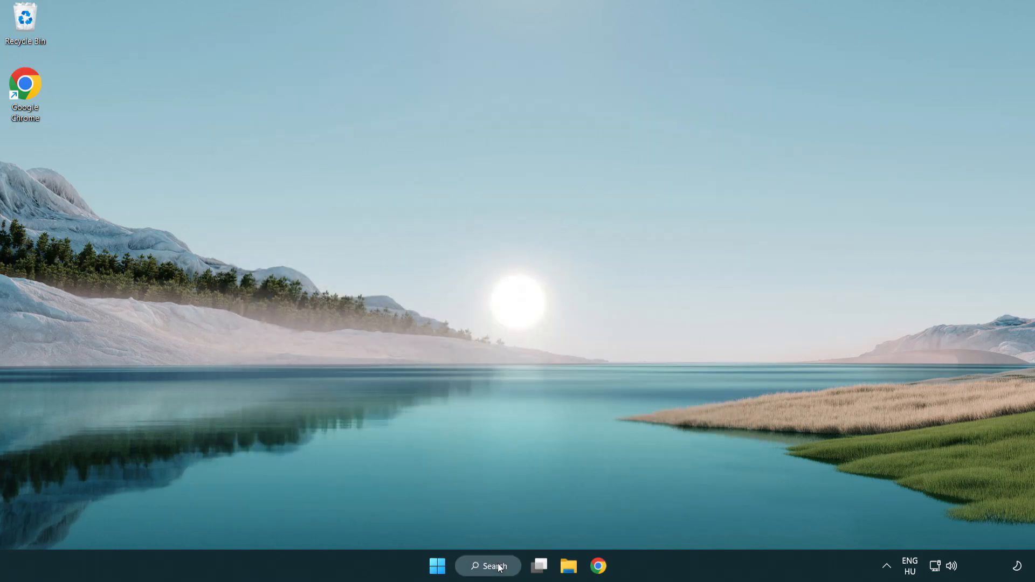
Search Windows for 'upd' and open the Windows Update settings page.
{"action": "left_click", "coordinate": [488, 565]}
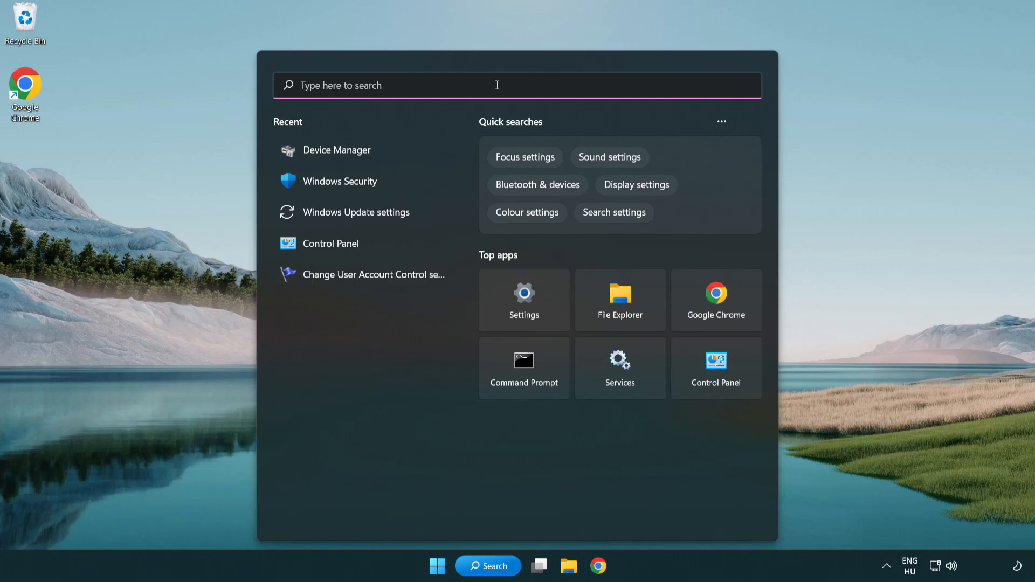
{"action": "type", "text": "upd"}
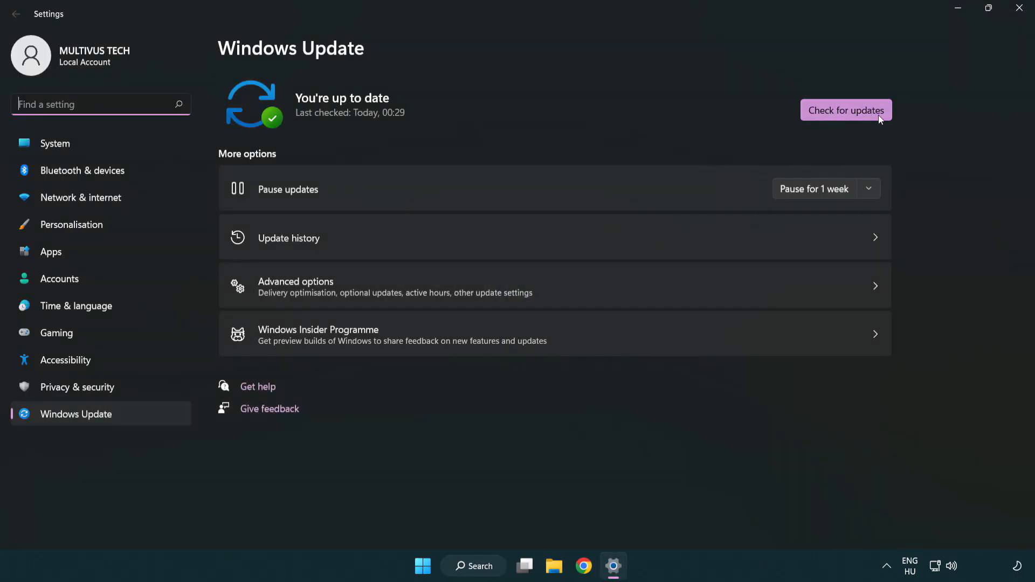
Start a Windows Update check from the Windows Update page.
{"action": "left_click", "coordinate": [846, 110]}
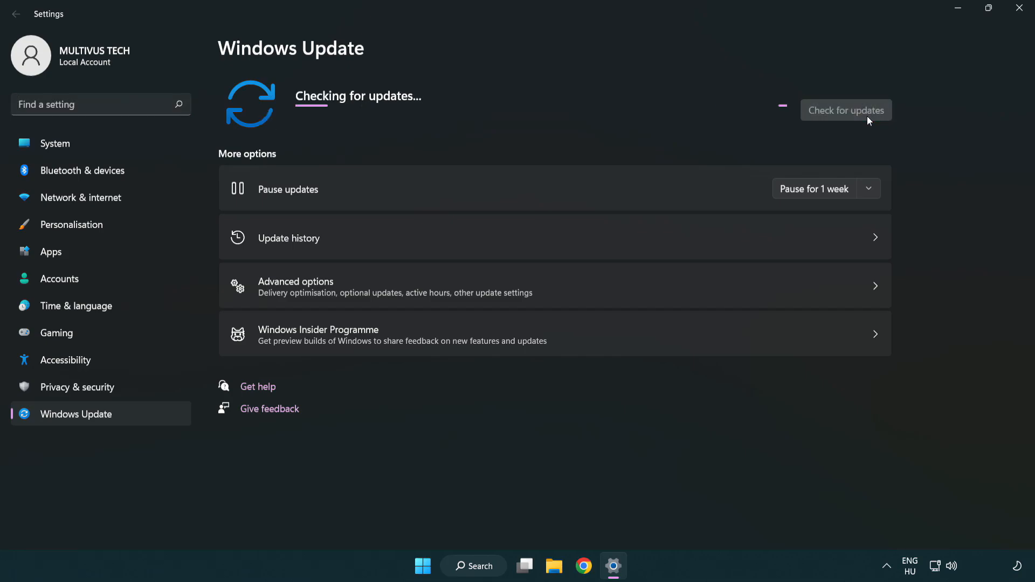
{"action": "mouse_move", "coordinate": [558, 138]}
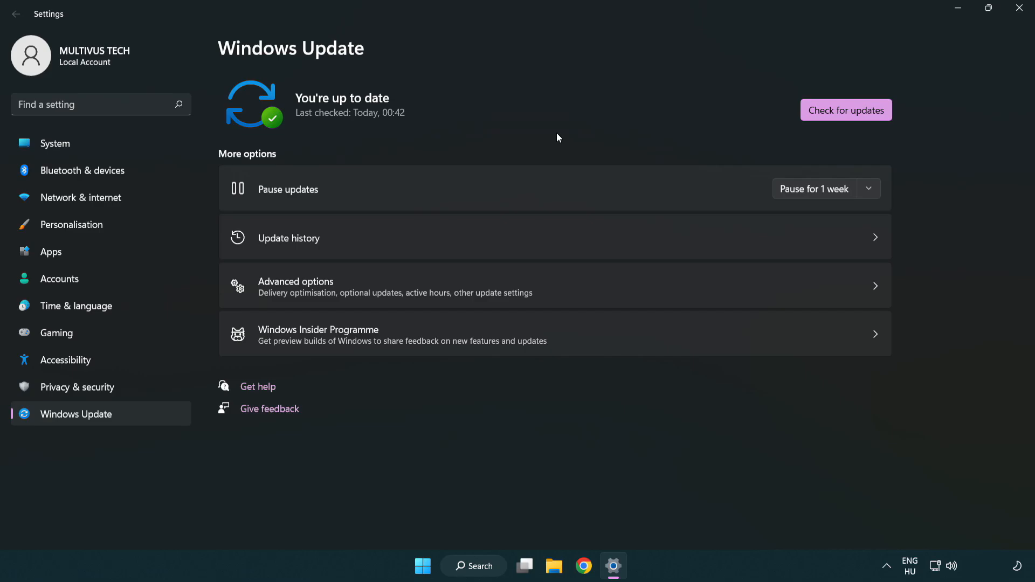
{"action": "mouse_move", "coordinate": [1022, 9]}
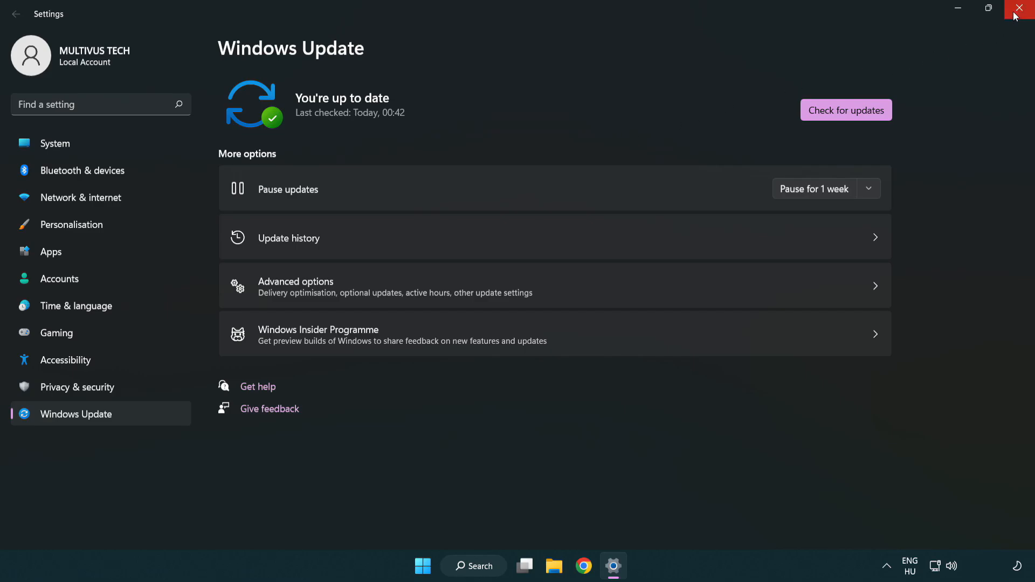
Open the Properties window of the GAME desktop shortcut.
{"action": "right_click", "coordinate": [134, 92]}
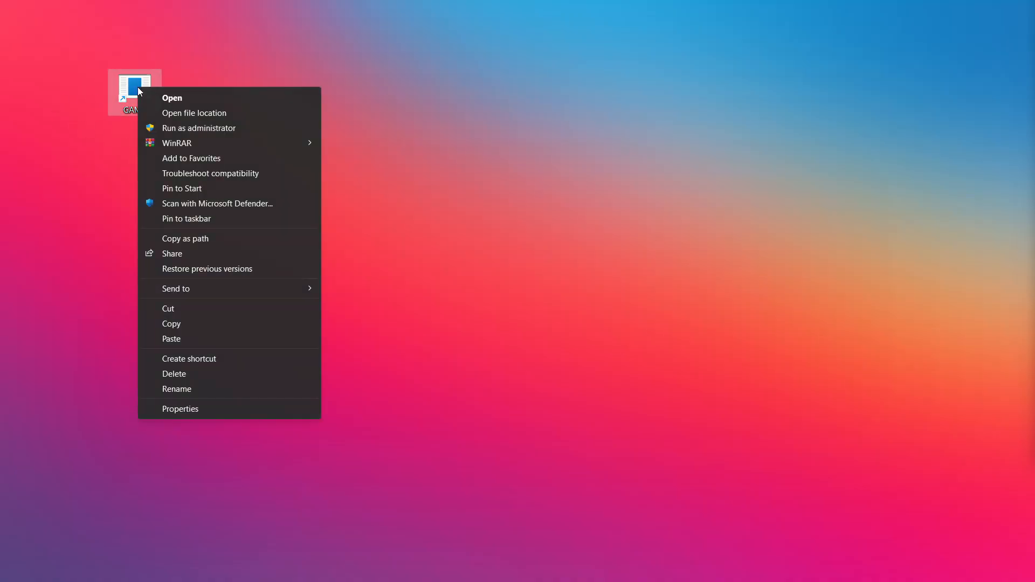
{"action": "mouse_move", "coordinate": [214, 409]}
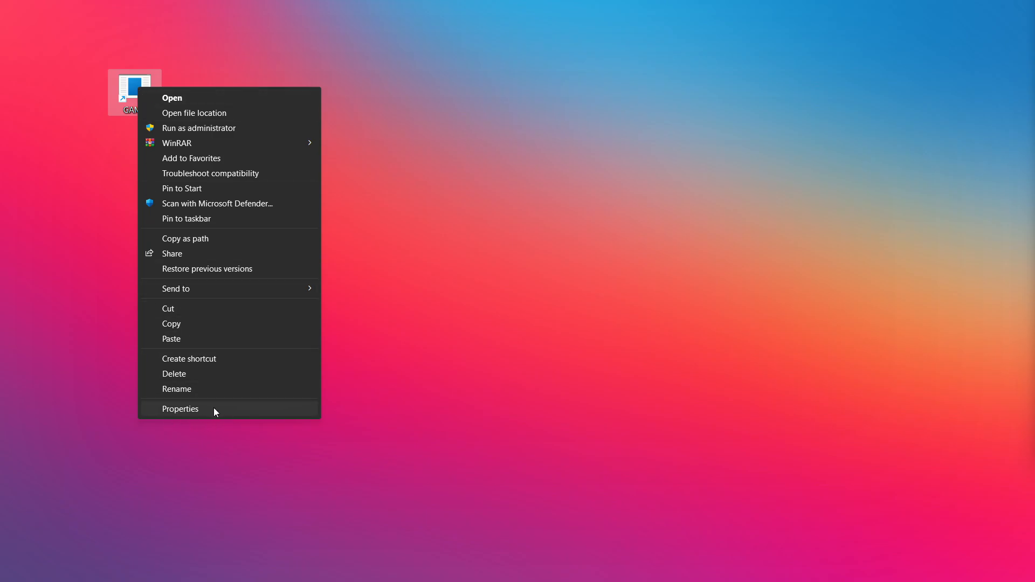
{"action": "mouse_move", "coordinate": [272, 412]}
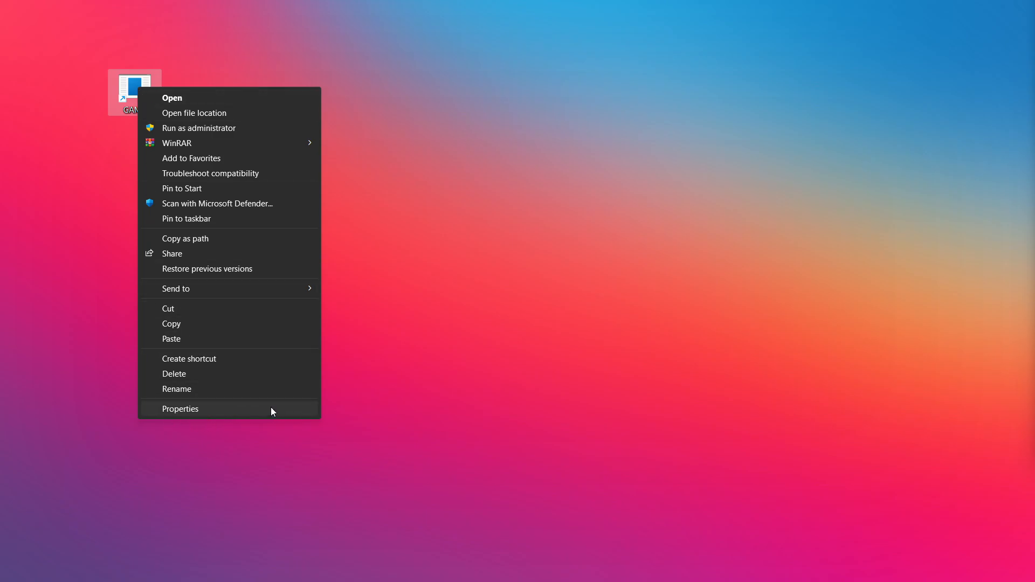
{"action": "left_click", "coordinate": [180, 408]}
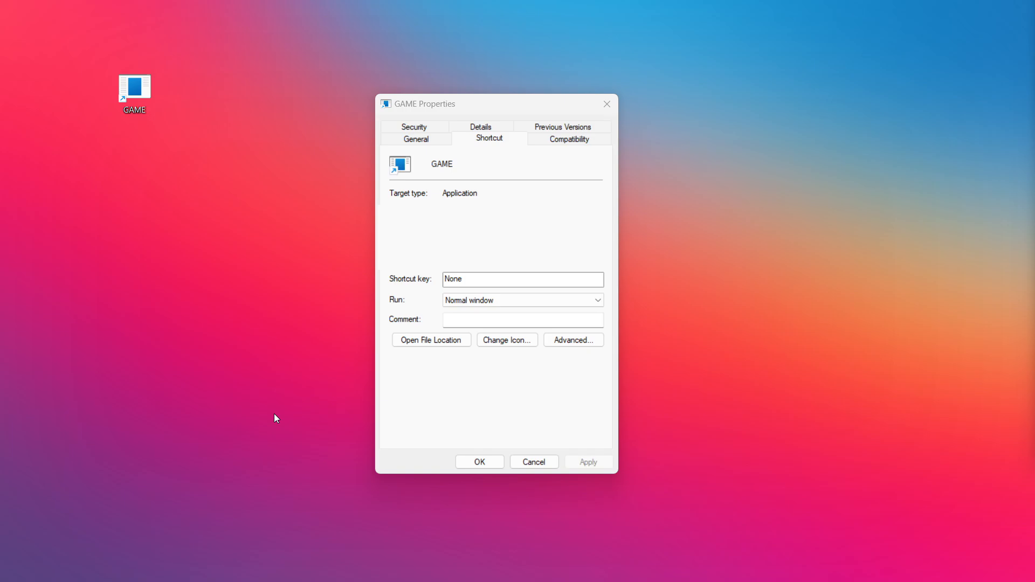
{"action": "mouse_move", "coordinate": [573, 140]}
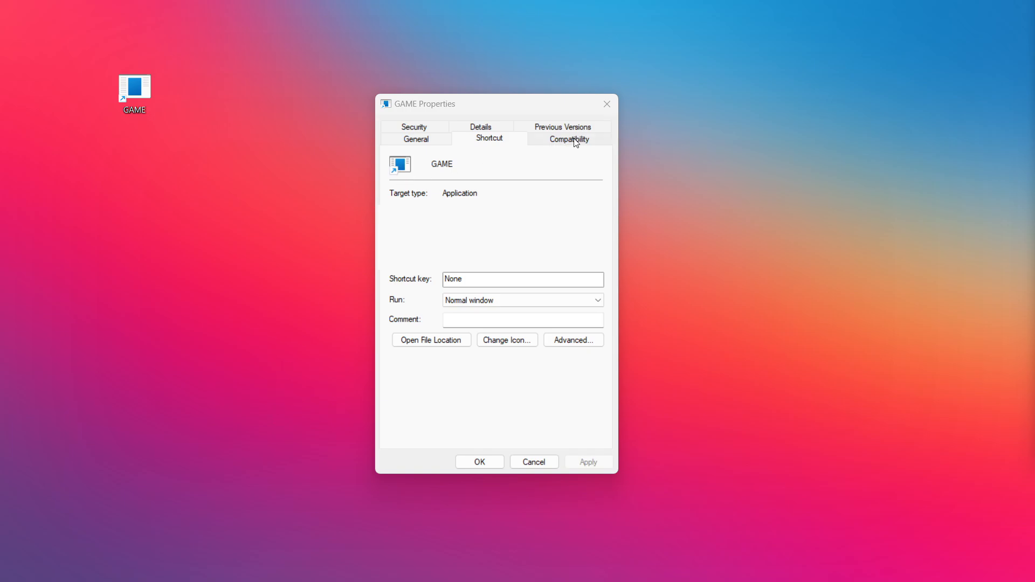
Set GAME to Windows 8 mode, disable fullscreen optimizations, run as administrator, and apply.
{"action": "left_click", "coordinate": [567, 138]}
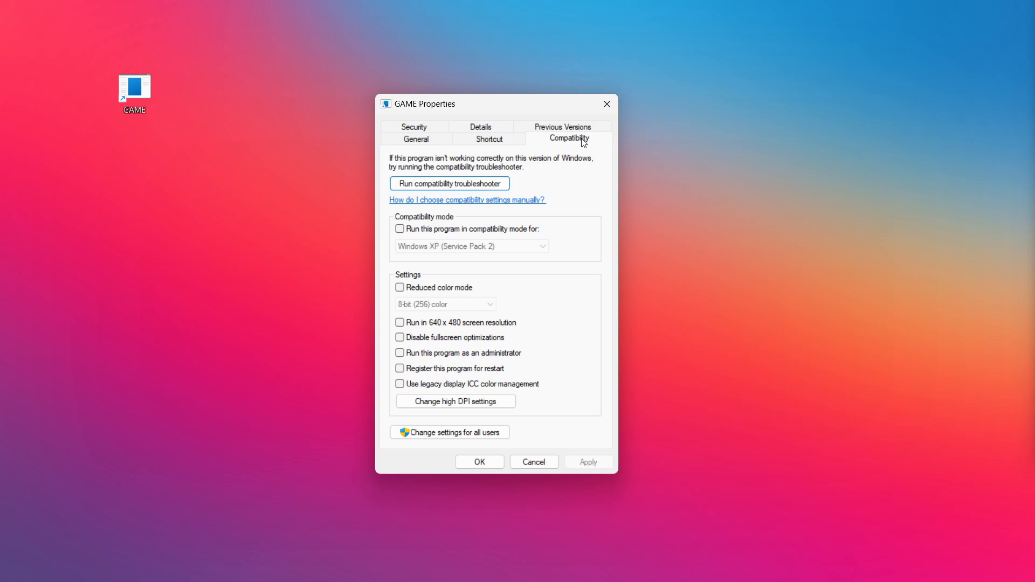
{"action": "mouse_move", "coordinate": [468, 232]}
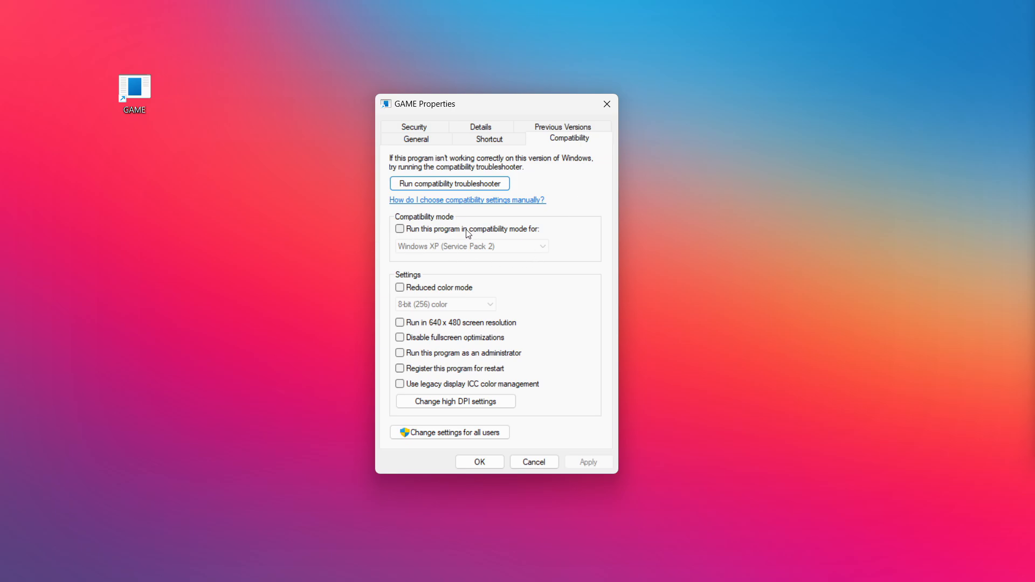
{"action": "left_click", "coordinate": [400, 229]}
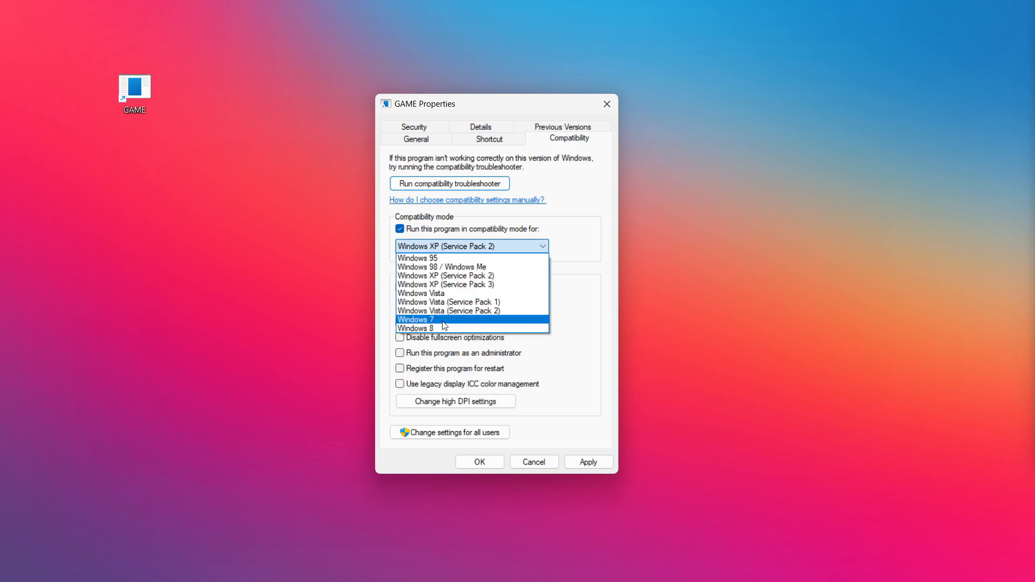
{"action": "mouse_move", "coordinate": [447, 328]}
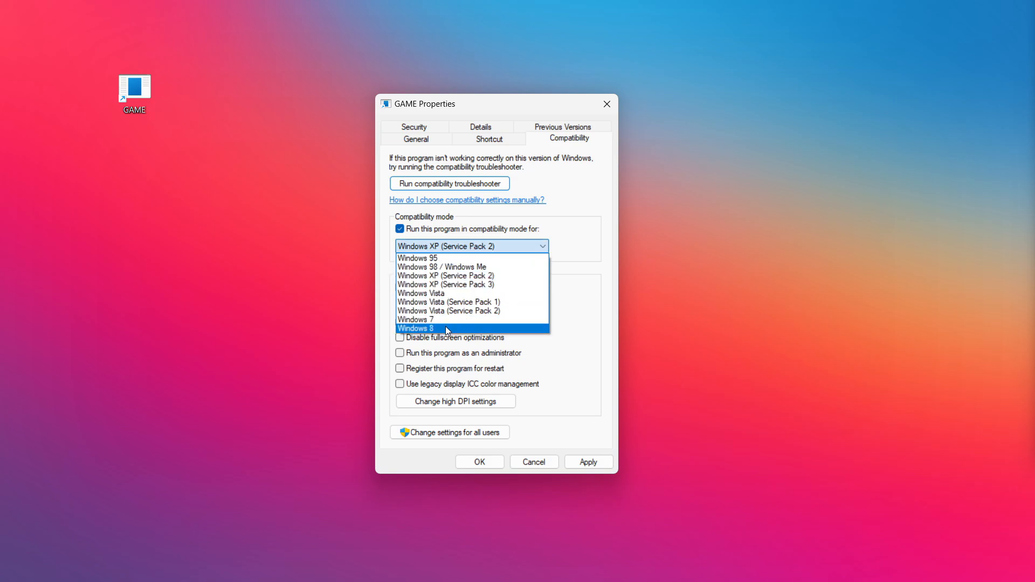
{"action": "left_click", "coordinate": [414, 329]}
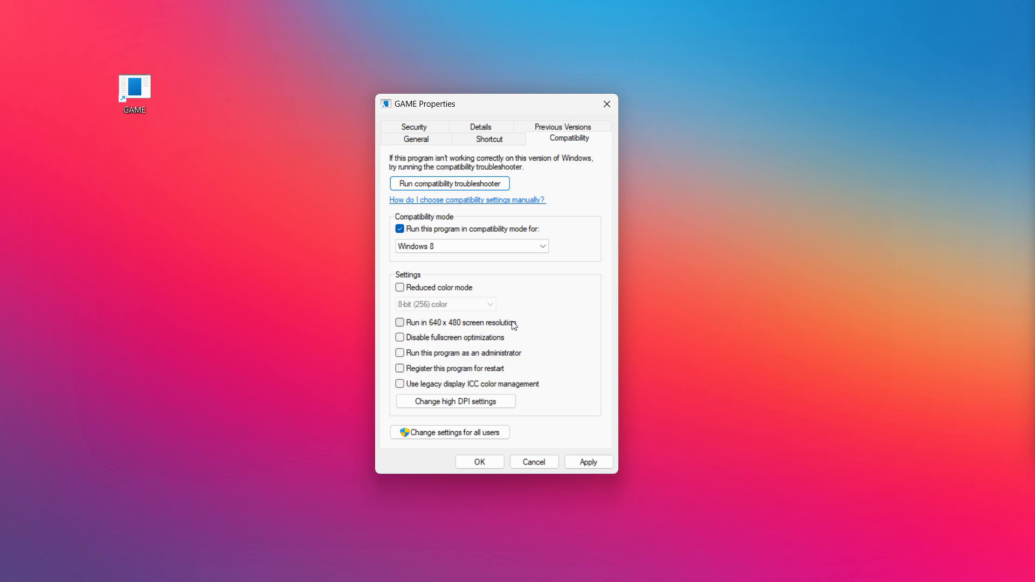
{"action": "left_click", "coordinate": [400, 338]}
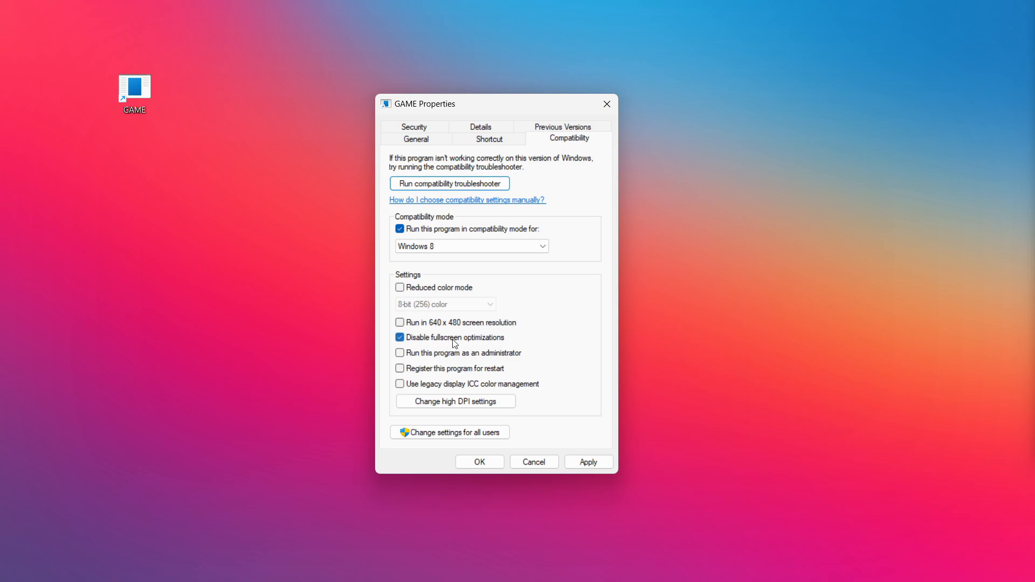
{"action": "mouse_move", "coordinate": [414, 363]}
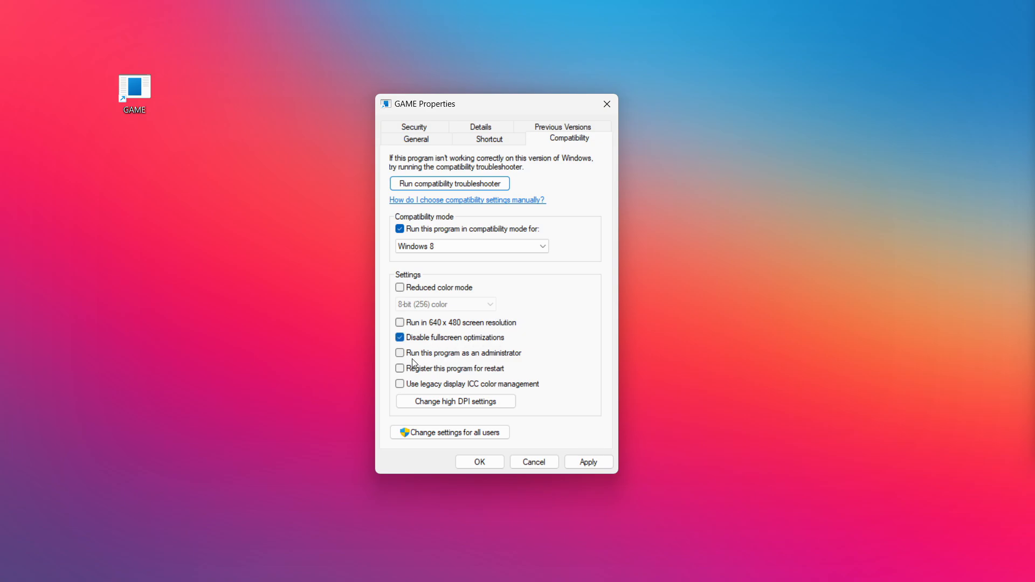
{"action": "mouse_move", "coordinate": [429, 360]}
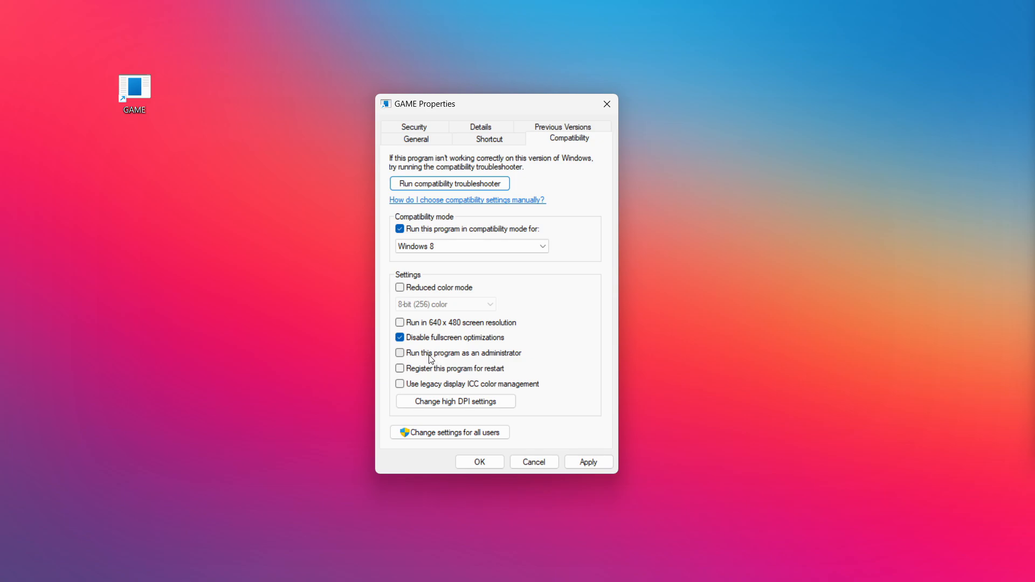
{"action": "left_click", "coordinate": [399, 352]}
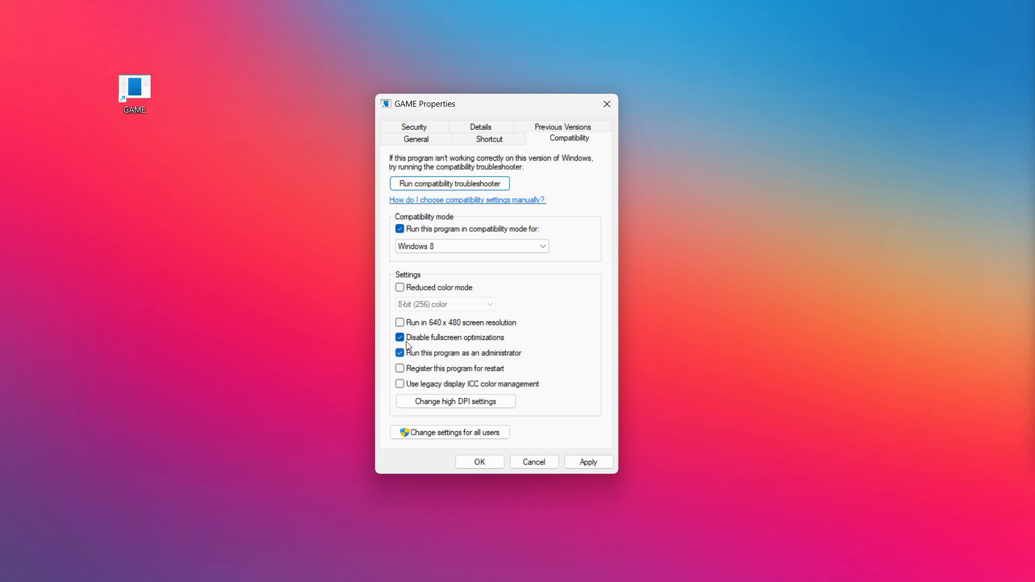
{"action": "left_click", "coordinate": [587, 461]}
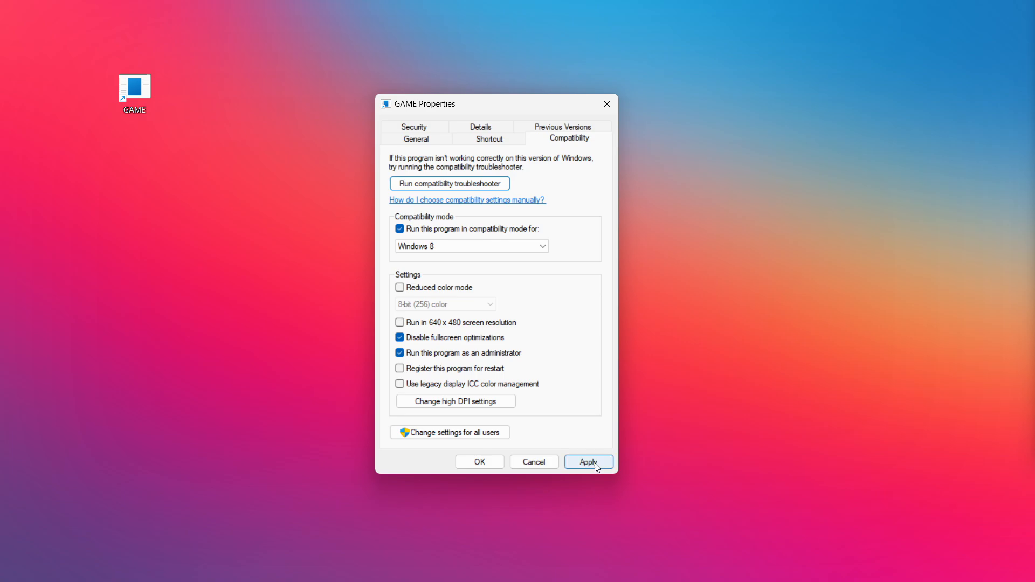
{"action": "left_click", "coordinate": [588, 462]}
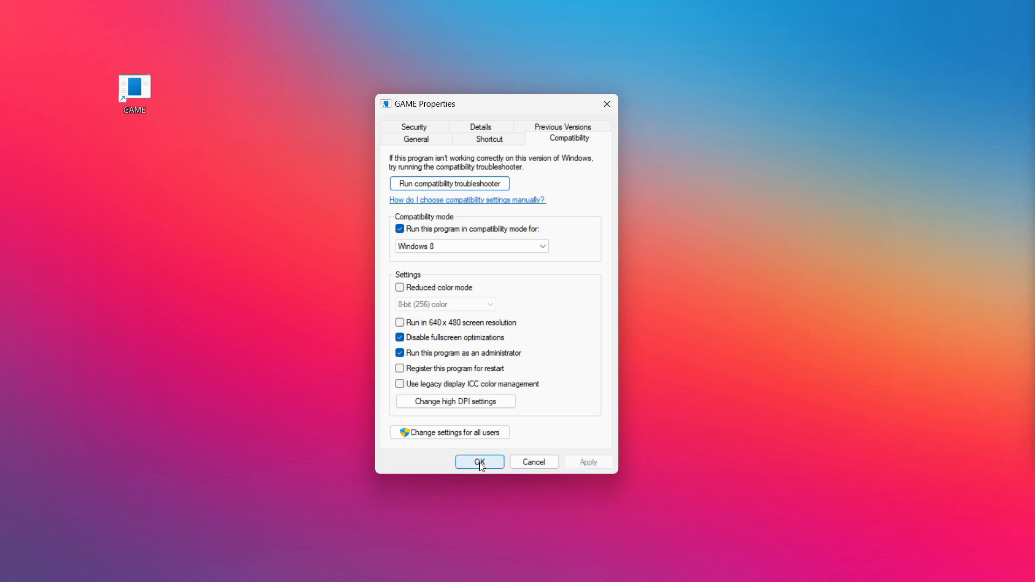
{"action": "left_click", "coordinate": [479, 461]}
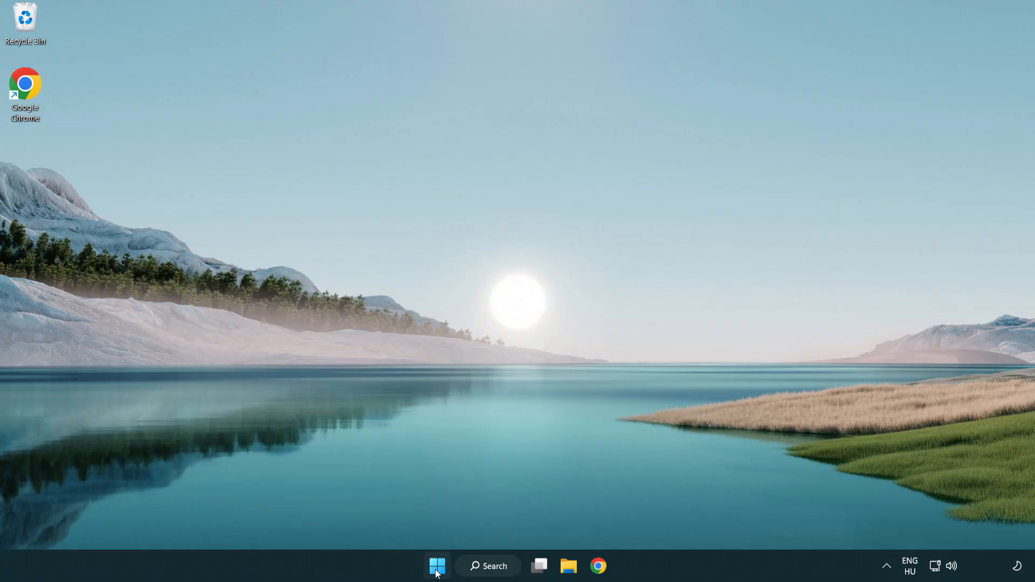
Launch Task Manager from the Start button's quick link menu.
{"action": "right_click", "coordinate": [436, 565]}
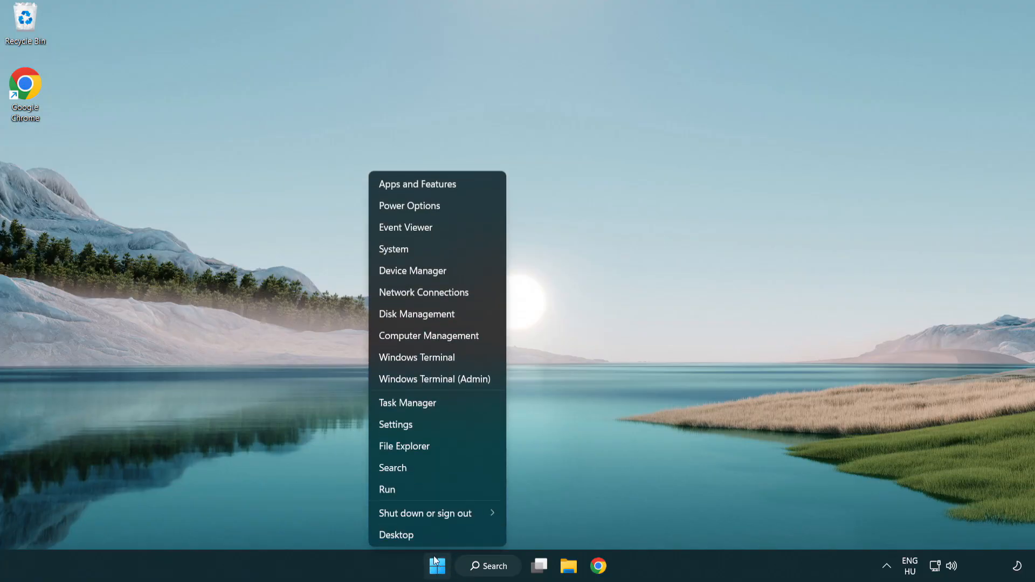
{"action": "mouse_move", "coordinate": [407, 403]}
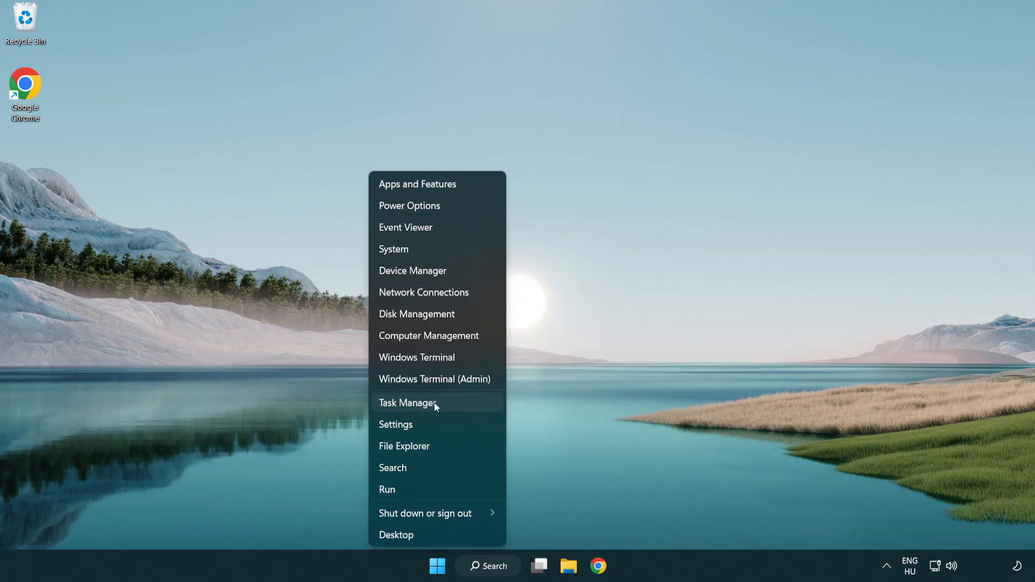
{"action": "left_click", "coordinate": [407, 402]}
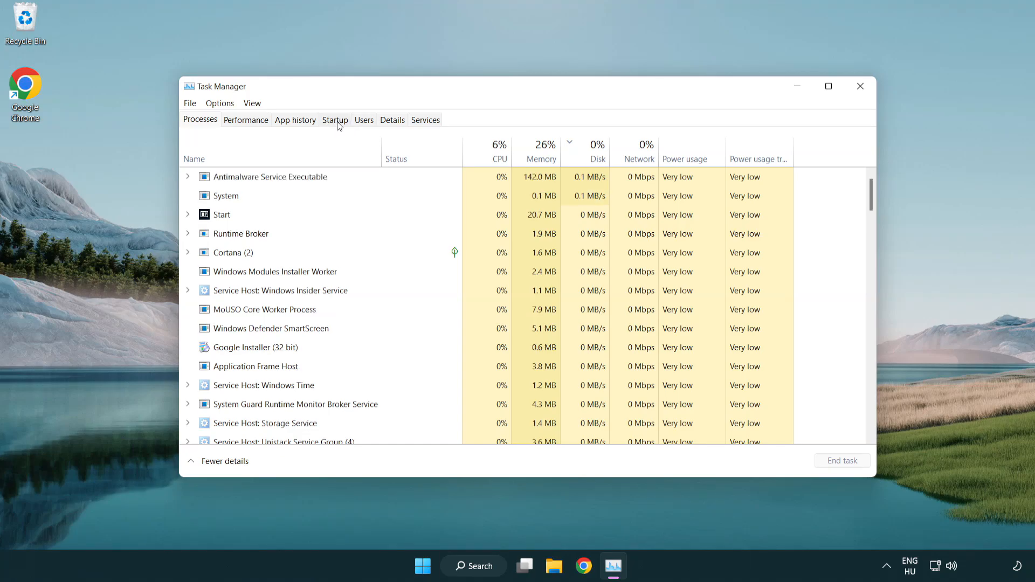
Disable Terminal, Phone Link, Cortana and Windows Security notifications at startup, then close Task Manager.
{"action": "left_click", "coordinate": [335, 120]}
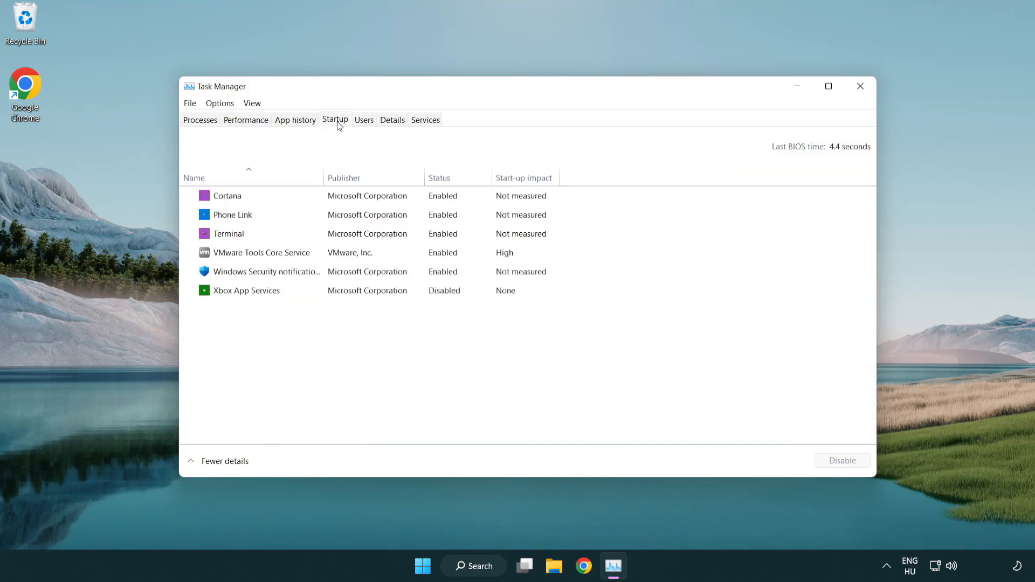
{"action": "left_click", "coordinate": [228, 233]}
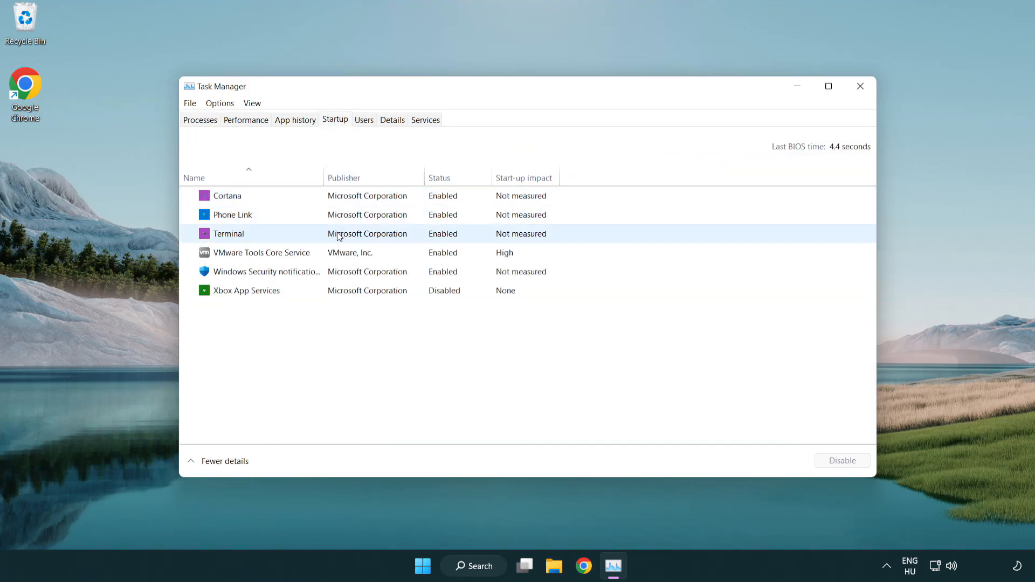
{"action": "left_click", "coordinate": [227, 233]}
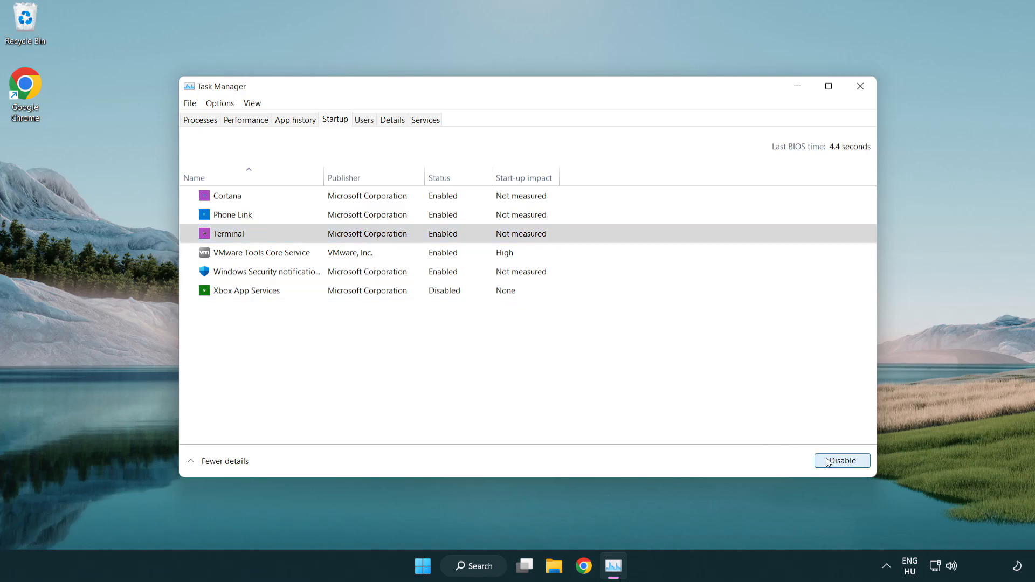
{"action": "left_click", "coordinate": [841, 460]}
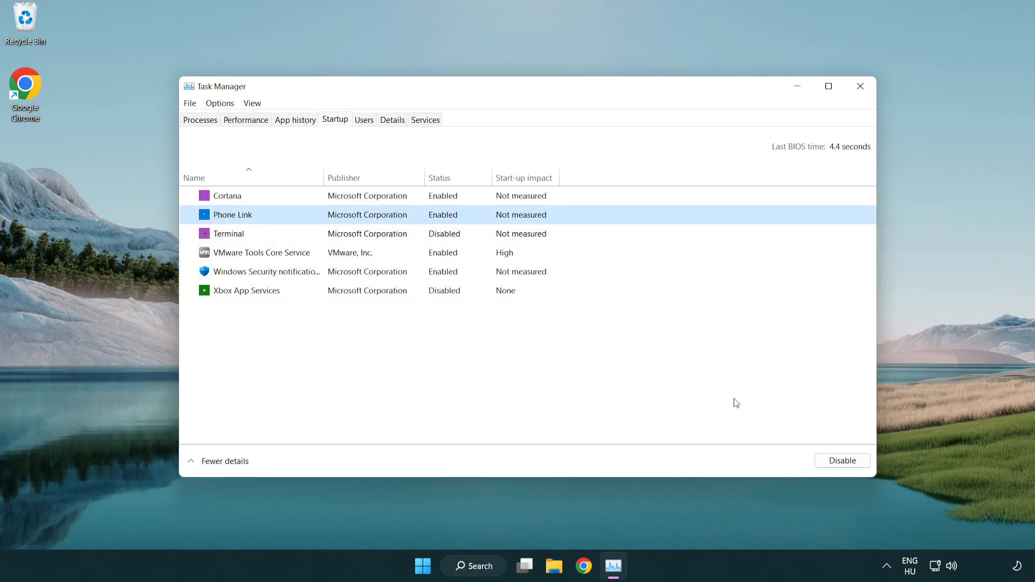
{"action": "left_click", "coordinate": [842, 460]}
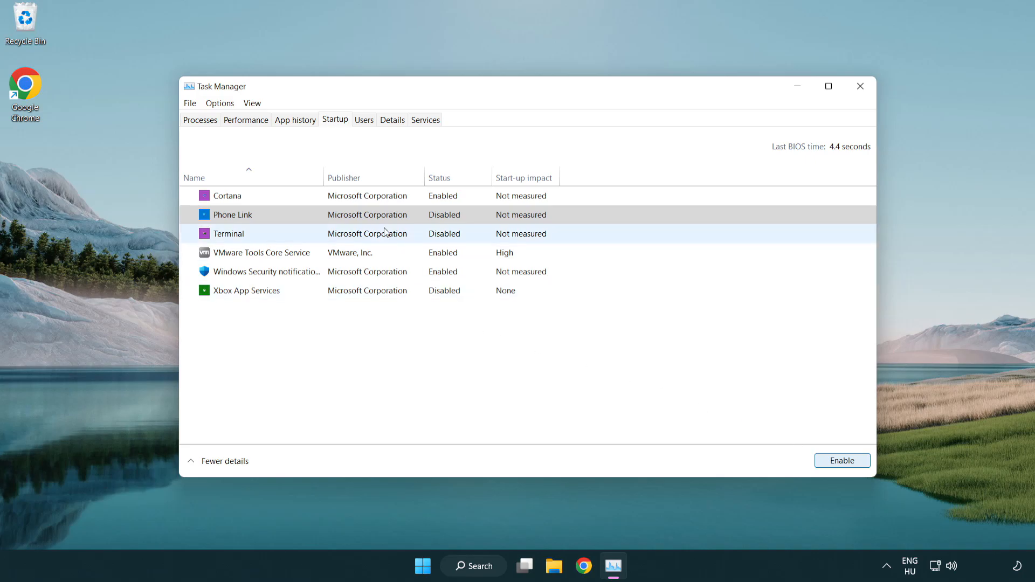
{"action": "left_click", "coordinate": [227, 195]}
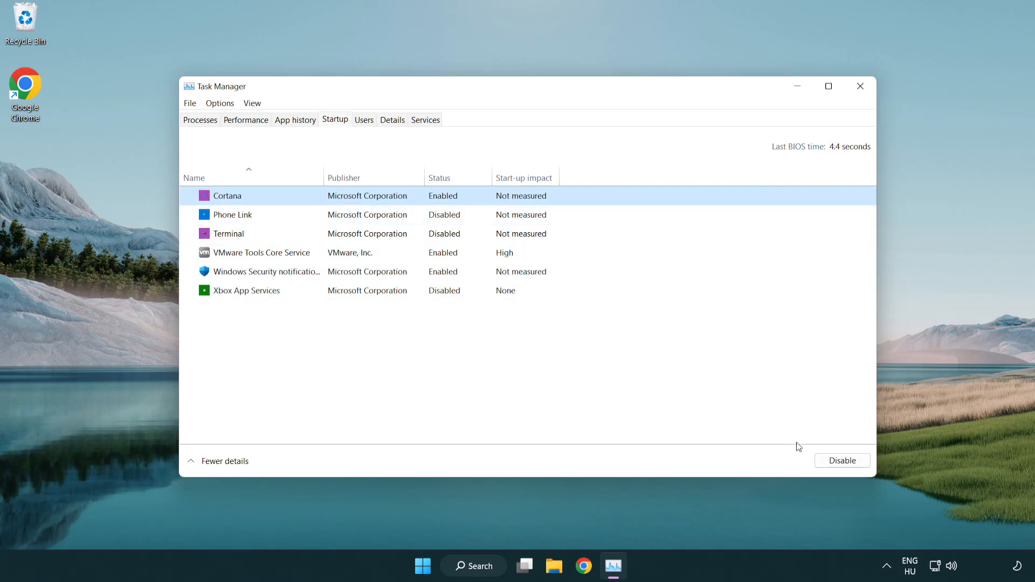
{"action": "left_click", "coordinate": [842, 460]}
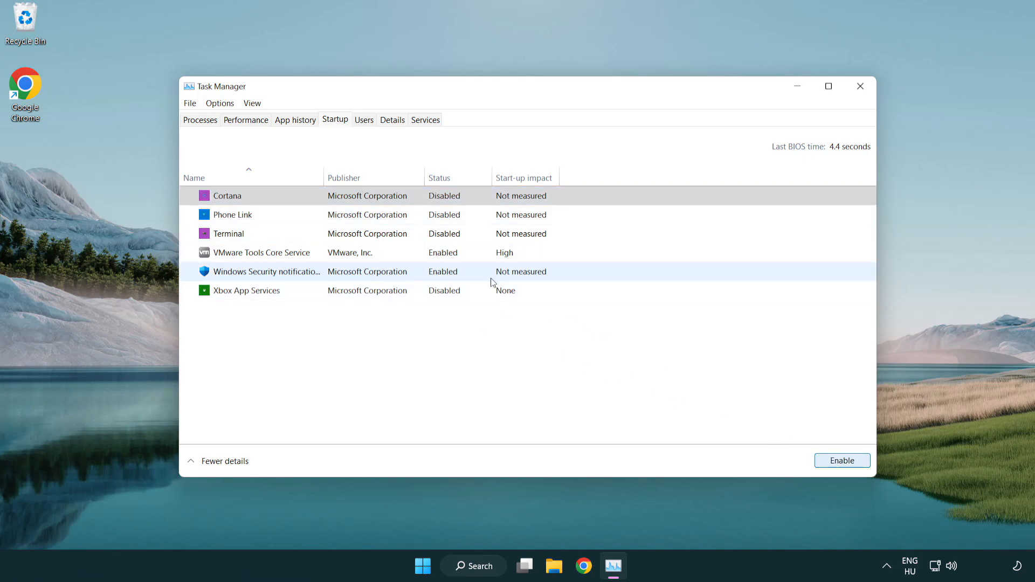
{"action": "left_click", "coordinate": [267, 271]}
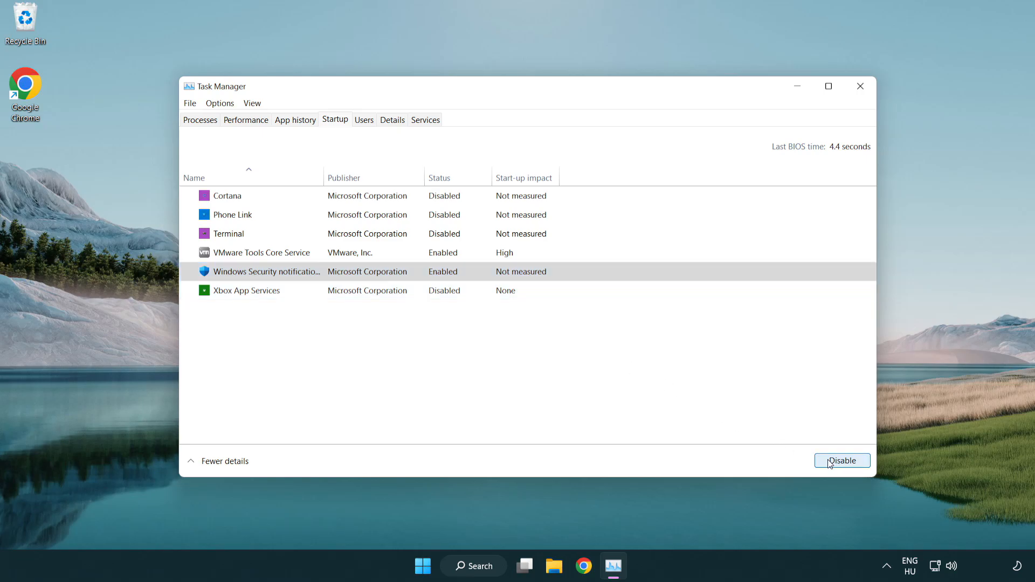
{"action": "left_click", "coordinate": [841, 460]}
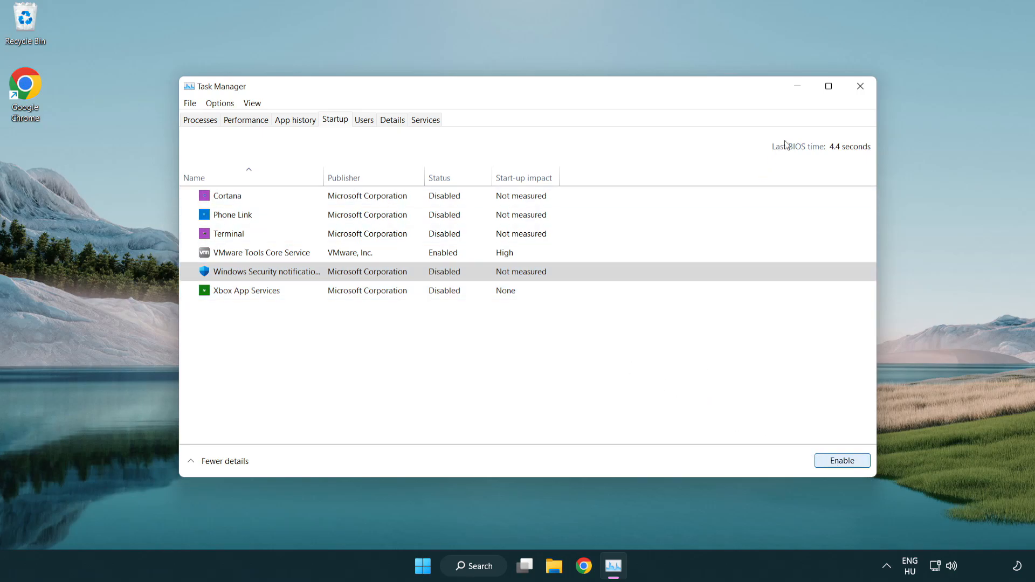
{"action": "mouse_move", "coordinate": [860, 86]}
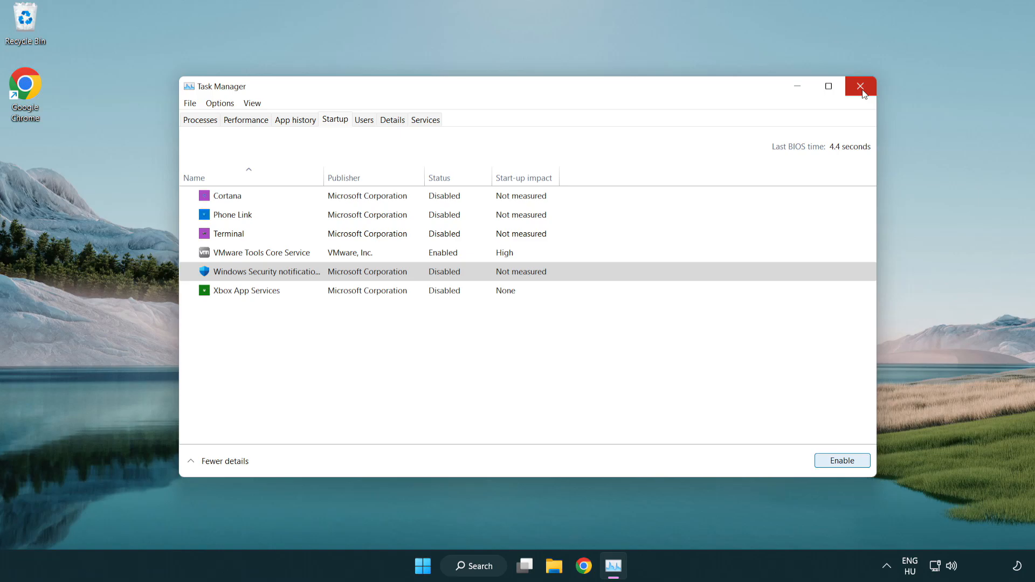
{"action": "left_click", "coordinate": [860, 85]}
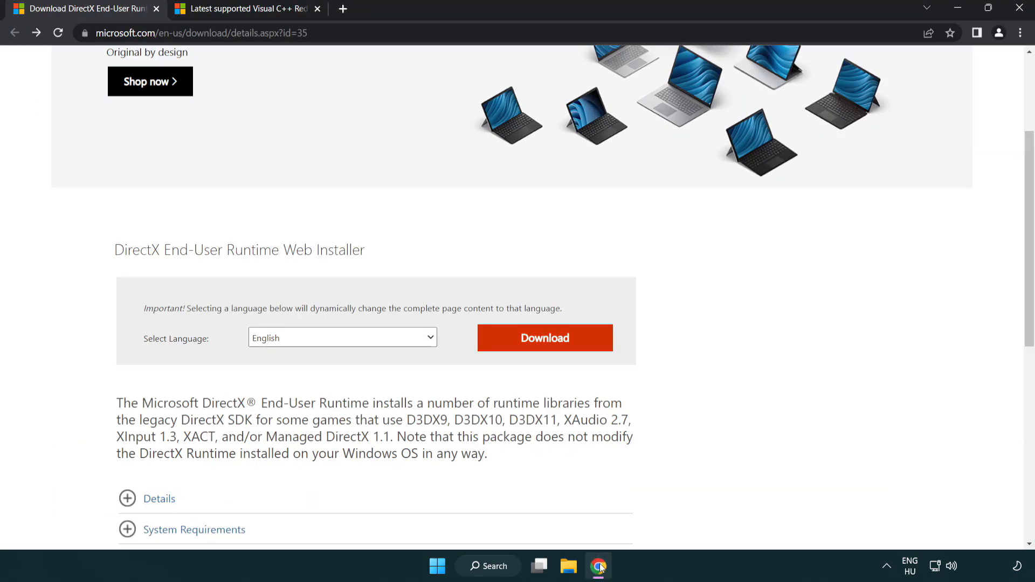
Download the English DirectX End-User Runtime Web Installer from the Microsoft page.
{"action": "scroll", "scroll_direction": "up", "scroll_amount": 3}
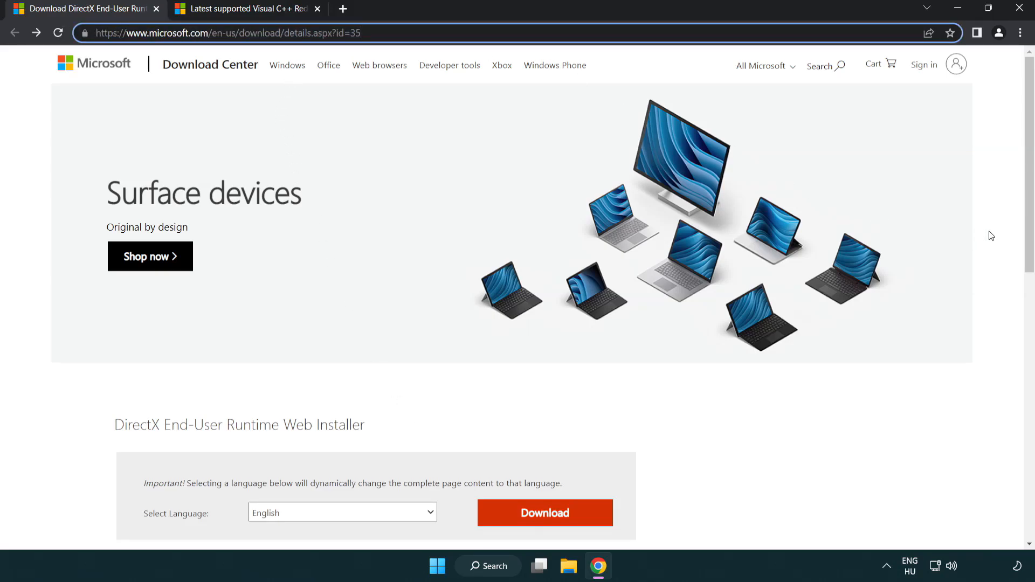
{"action": "scroll", "scroll_direction": "down", "scroll_amount": 3}
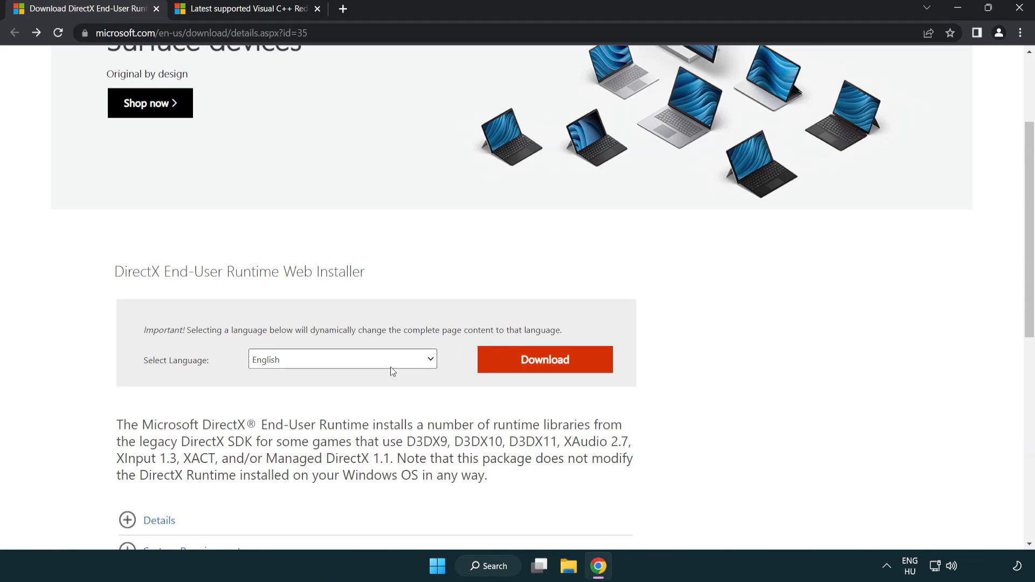
{"action": "mouse_move", "coordinate": [545, 359]}
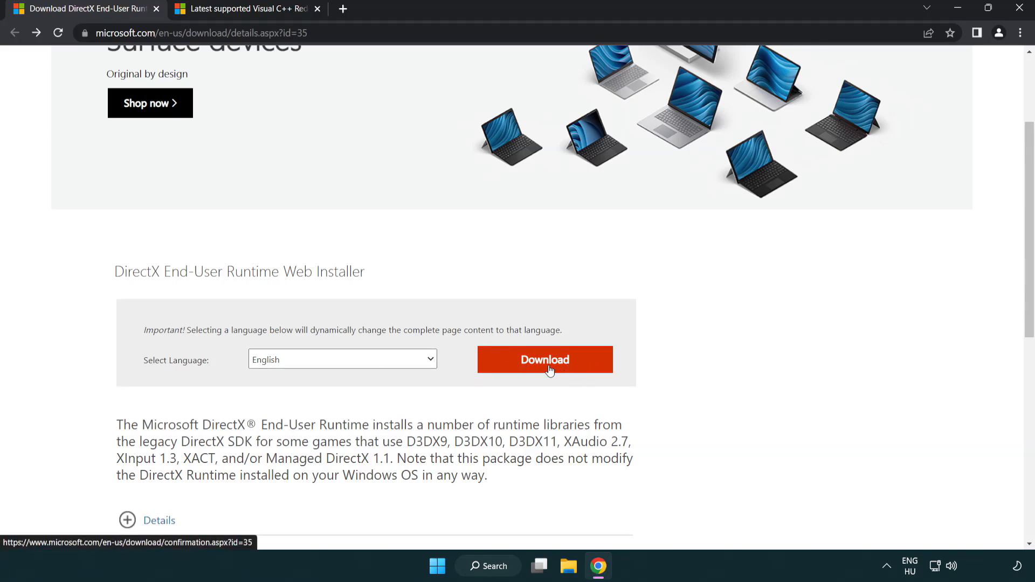
{"action": "left_click", "coordinate": [544, 359]}
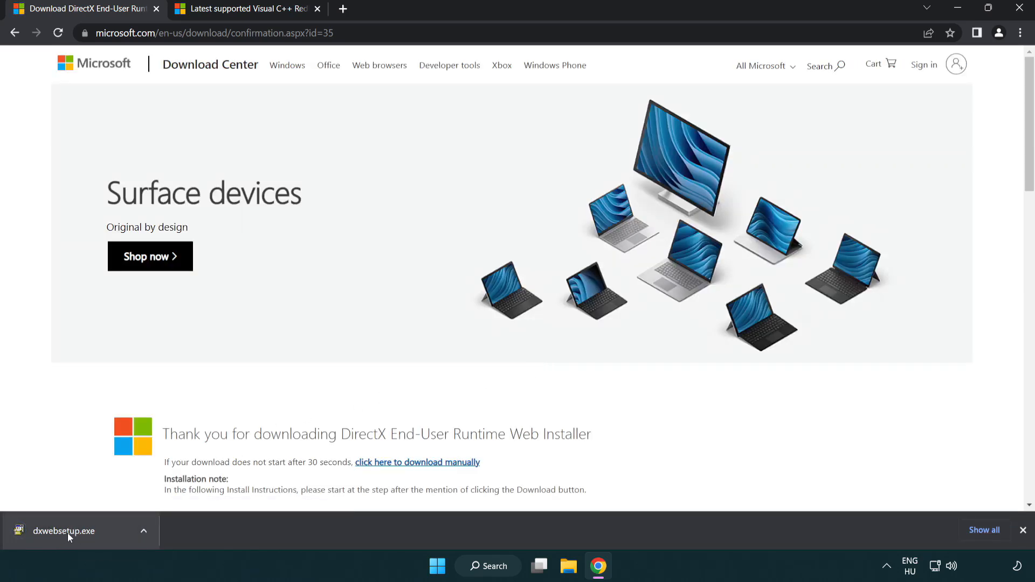
Launch the downloaded DirectX installer and accept its license agreement.
{"action": "left_click", "coordinate": [62, 531]}
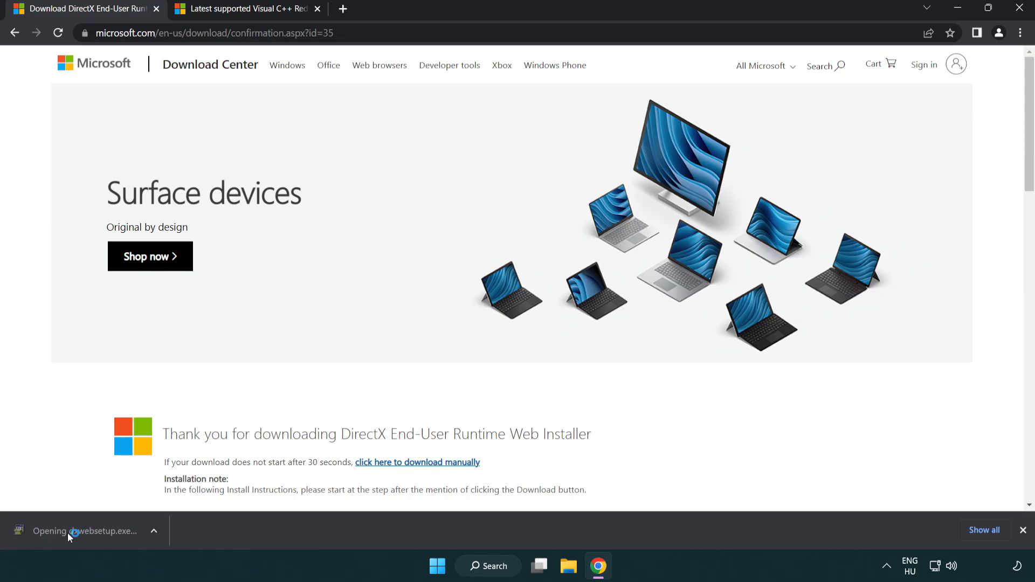
{"action": "left_click", "coordinate": [84, 530]}
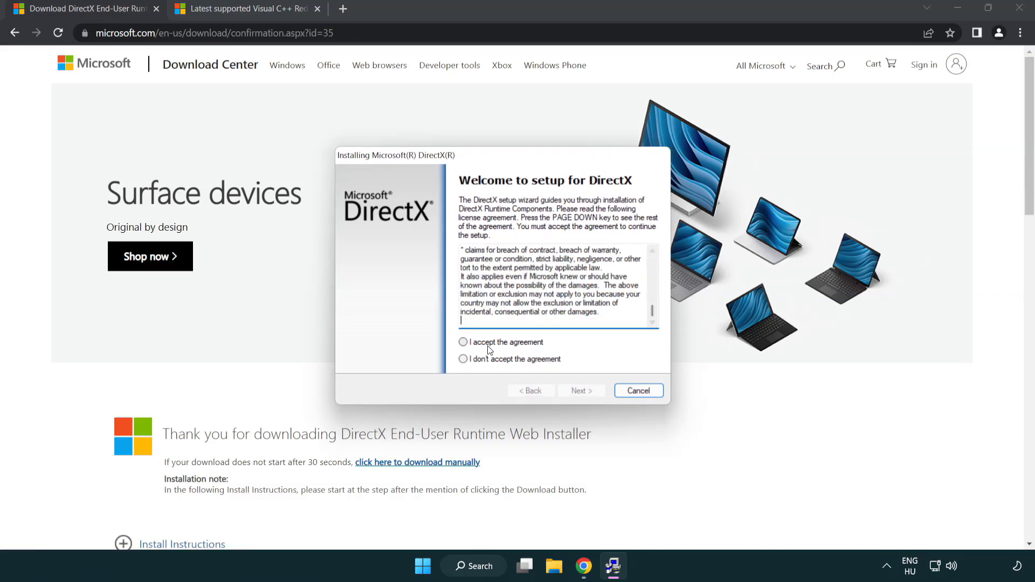
{"action": "left_click", "coordinate": [464, 342]}
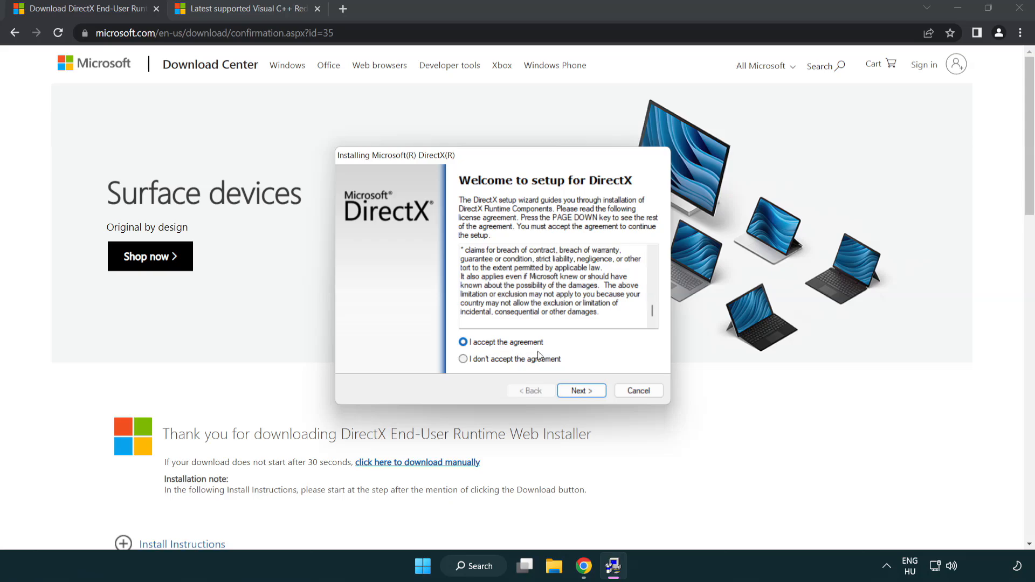
{"action": "left_click", "coordinate": [579, 390]}
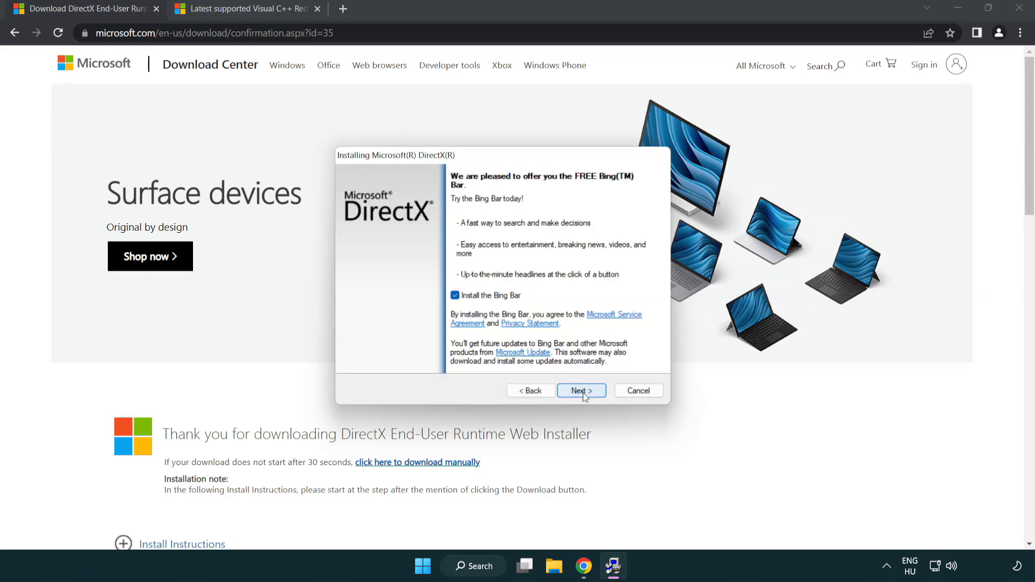
Skip the Bing Bar, finish setup reporting a newer version, and close the DirectX tab.
{"action": "left_click", "coordinate": [453, 295]}
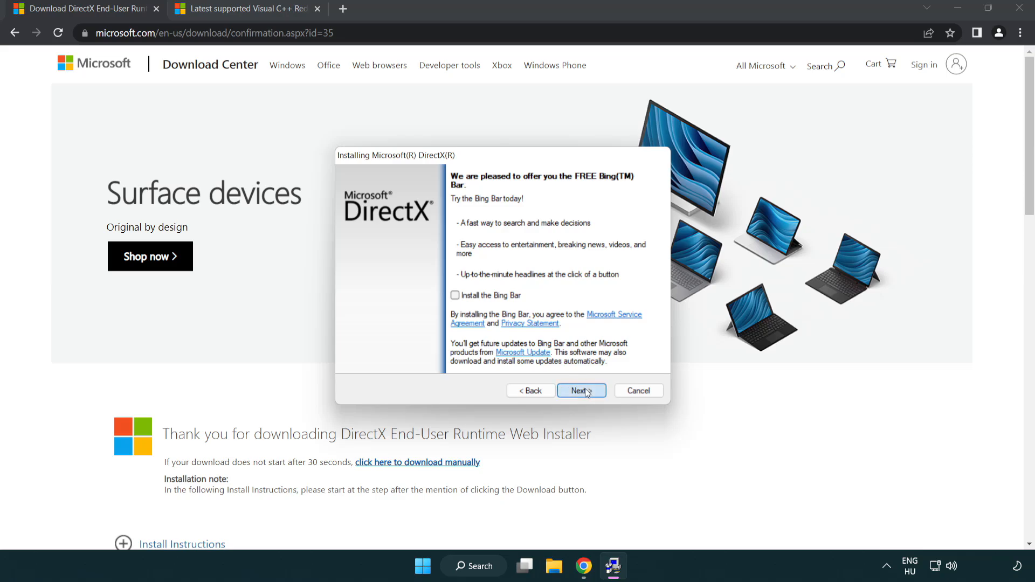
{"action": "left_click", "coordinate": [581, 390]}
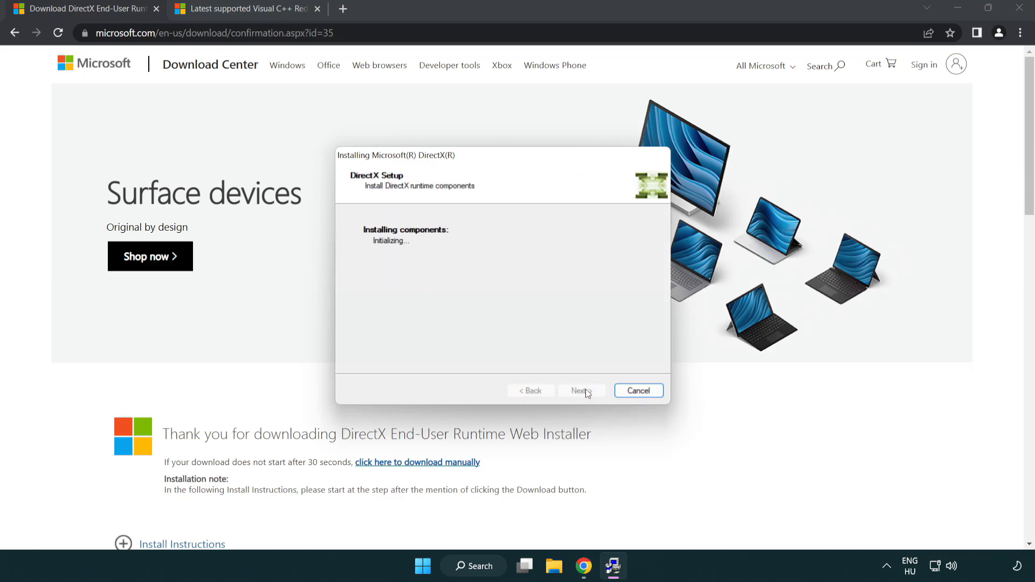
{"action": "left_click", "coordinate": [581, 390]}
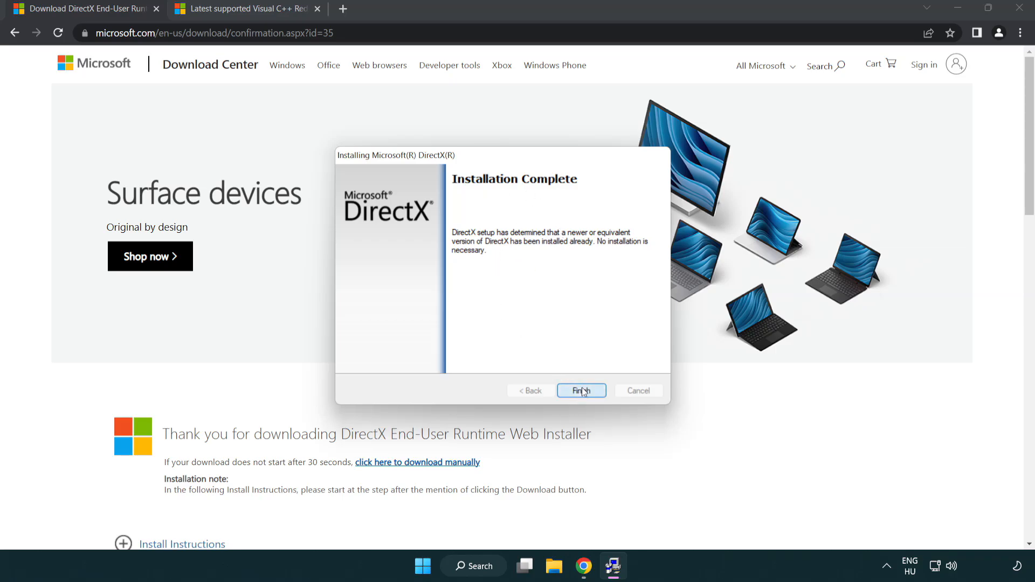
{"action": "left_click", "coordinate": [580, 391]}
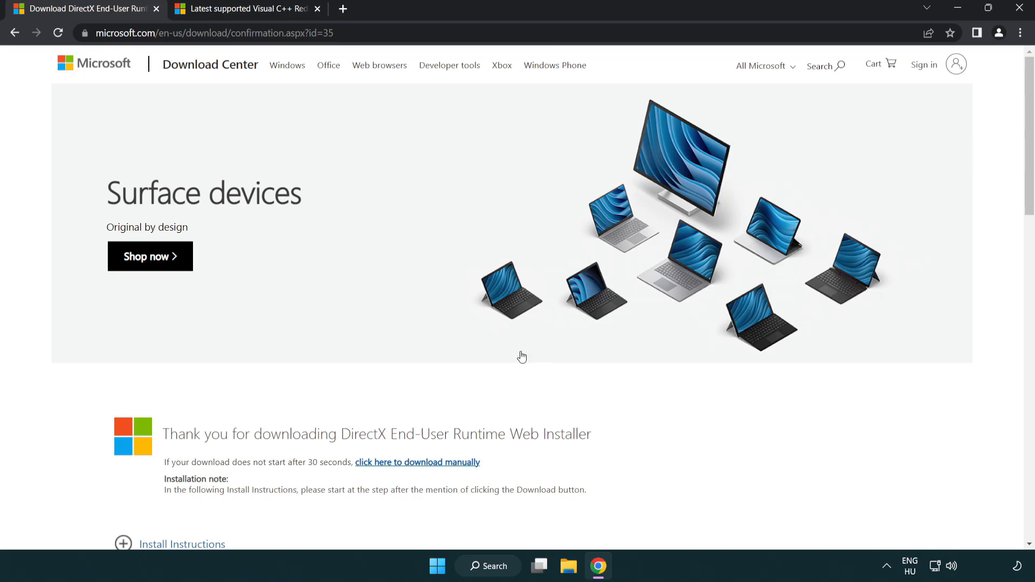
{"action": "left_click", "coordinate": [157, 9]}
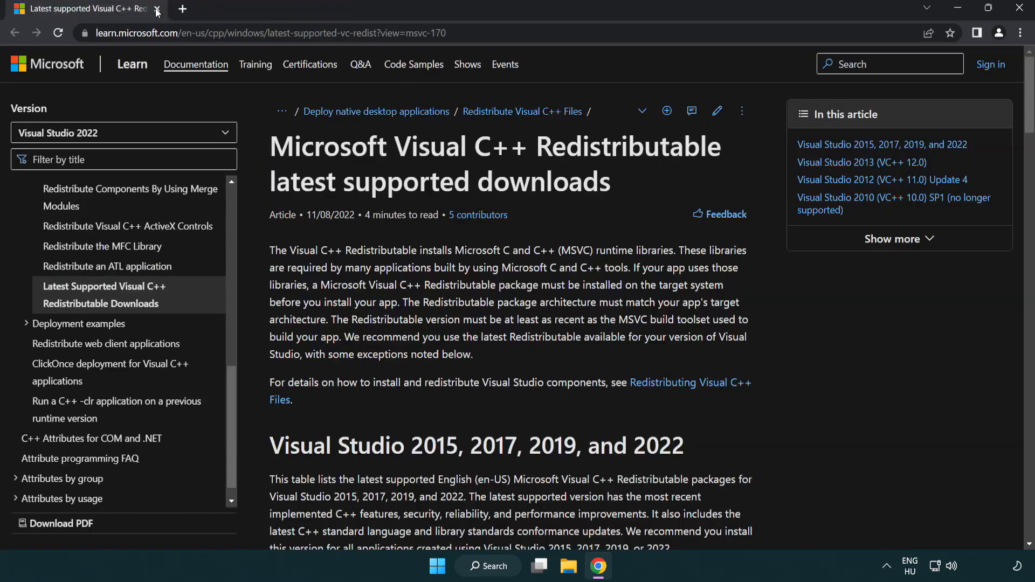
Download the ARM64, X86 and X64 Visual C++ 2015–2022 redistributables from the download table.
{"action": "left_click", "coordinate": [264, 33]}
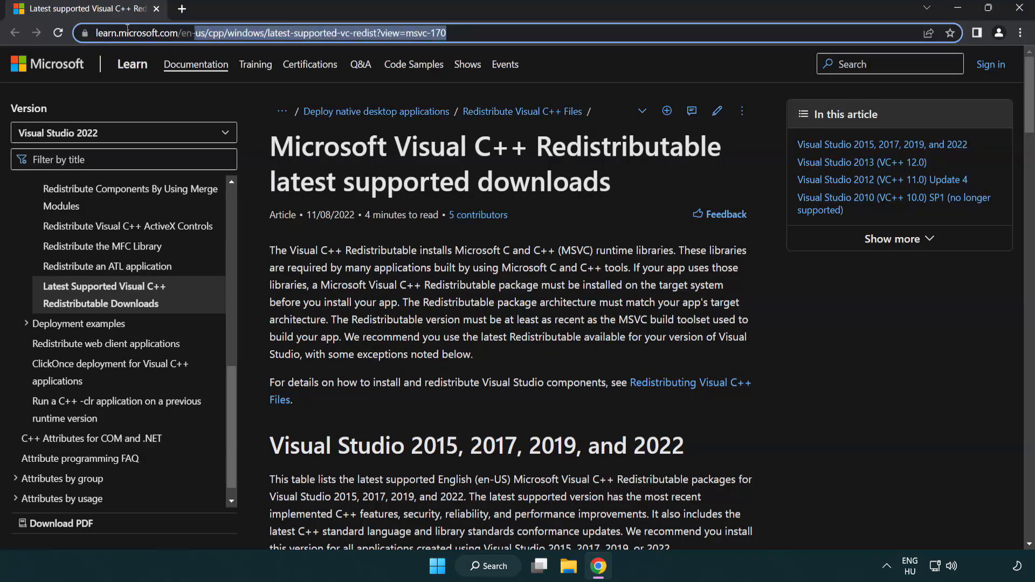
{"action": "scroll", "scroll_direction": "down", "scroll_amount": 3}
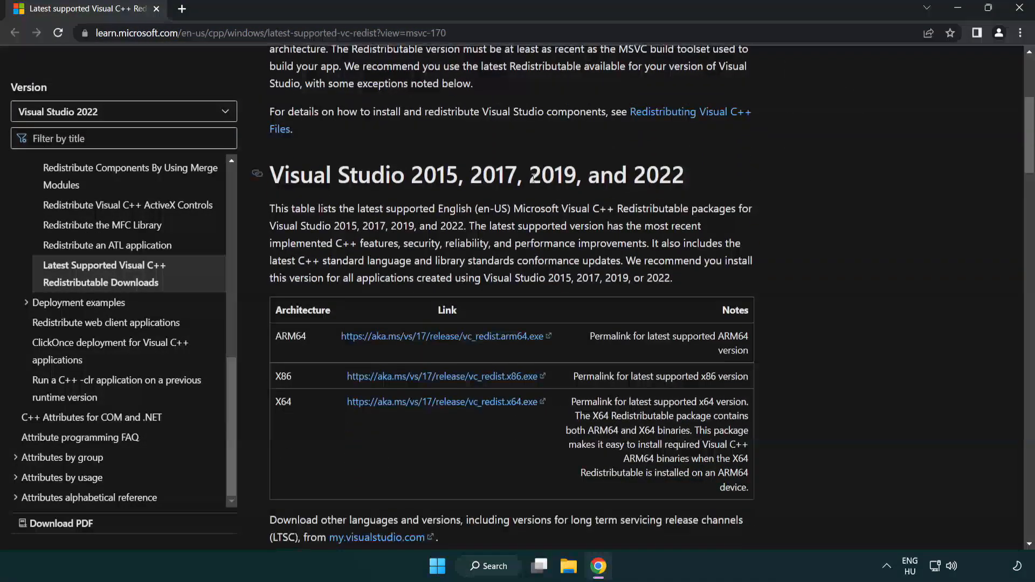
{"action": "scroll", "scroll_direction": "down", "scroll_amount": 3}
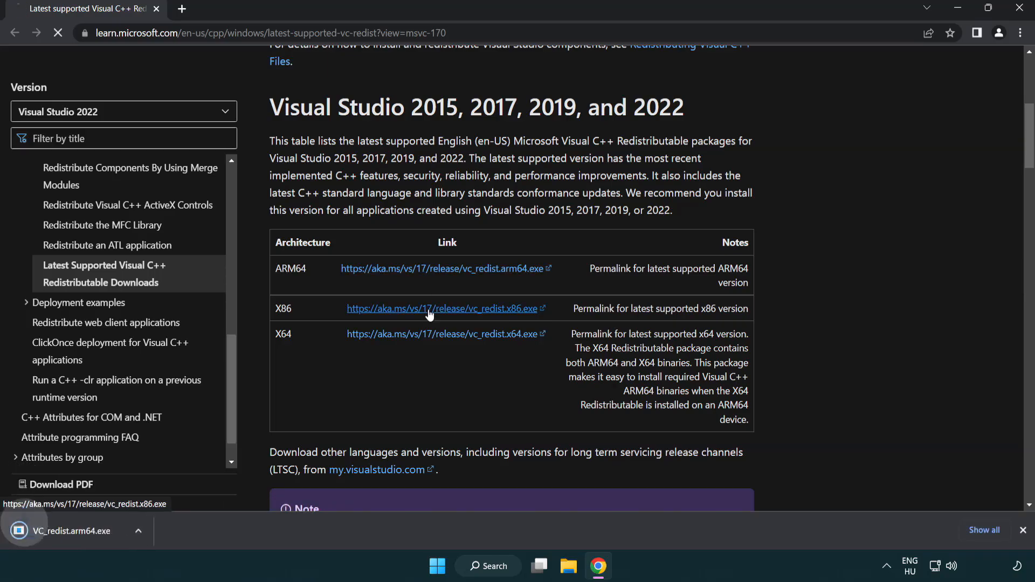
{"action": "left_click", "coordinate": [445, 333]}
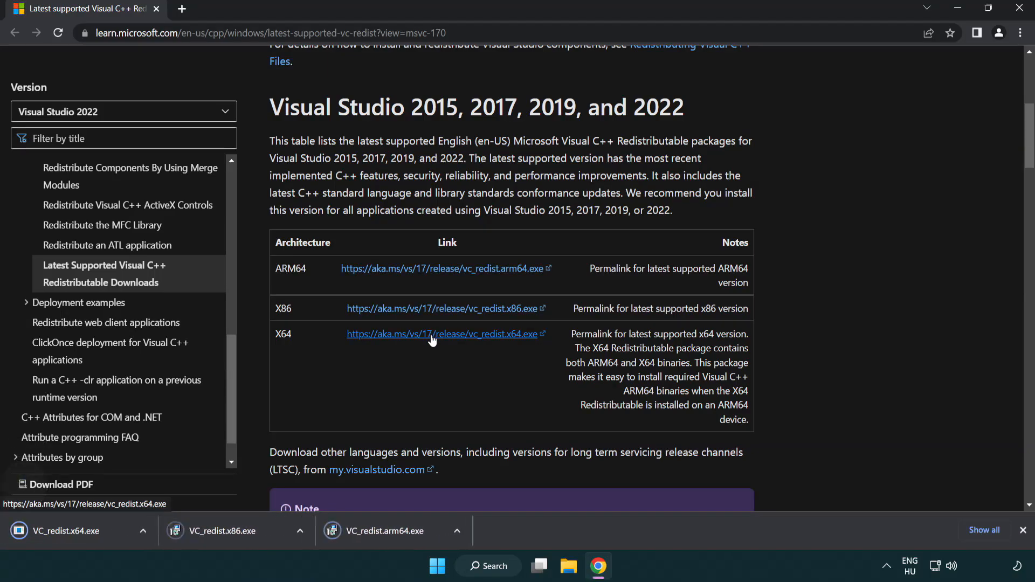
{"action": "left_click", "coordinate": [389, 530]}
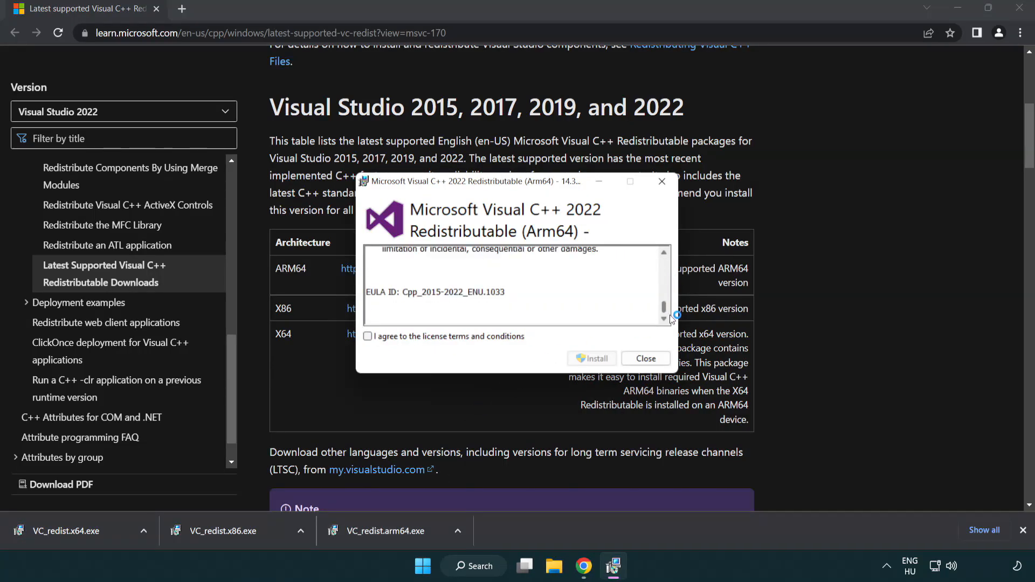
Agree to the license and attempt the ARM64 install, dismissing the unsupported failure.
{"action": "left_click", "coordinate": [367, 337]}
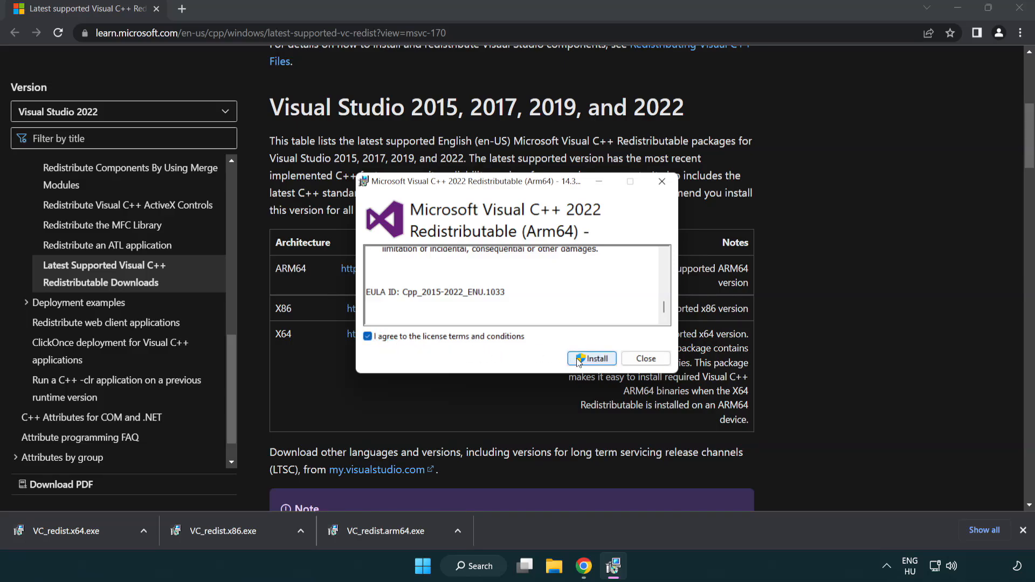
{"action": "left_click", "coordinate": [591, 358]}
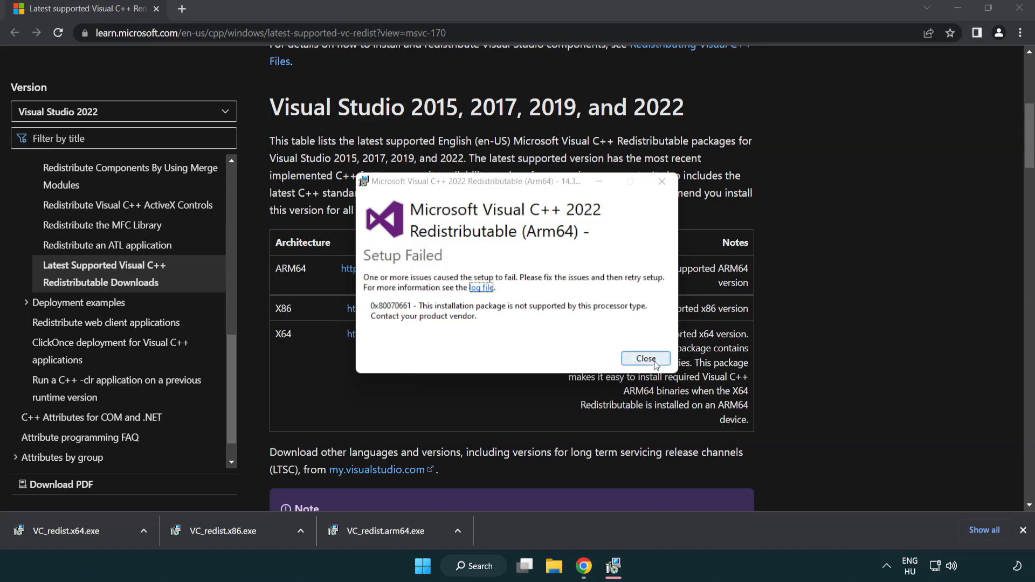
{"action": "left_click", "coordinate": [645, 359]}
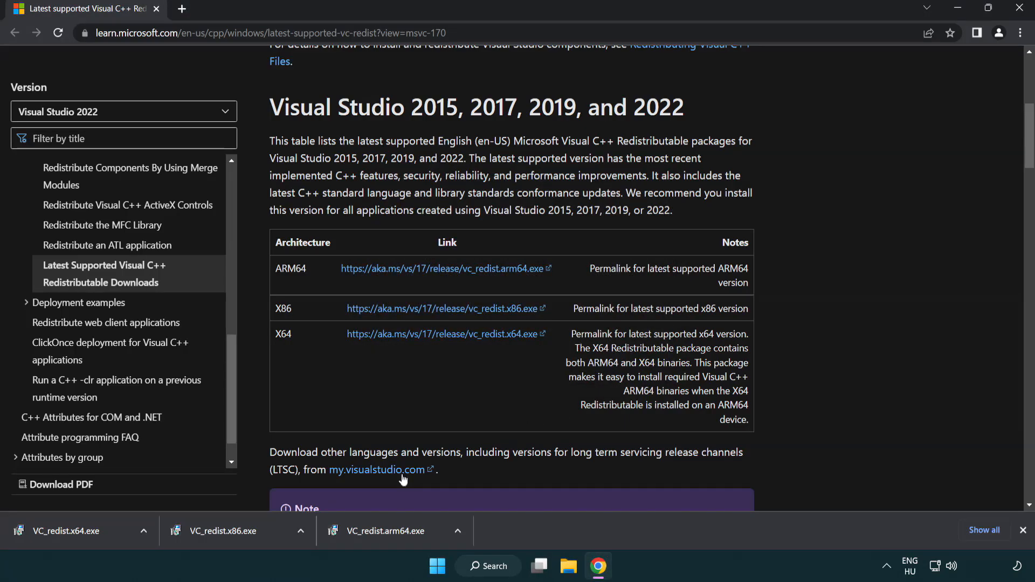
{"action": "mouse_move", "coordinate": [232, 542]}
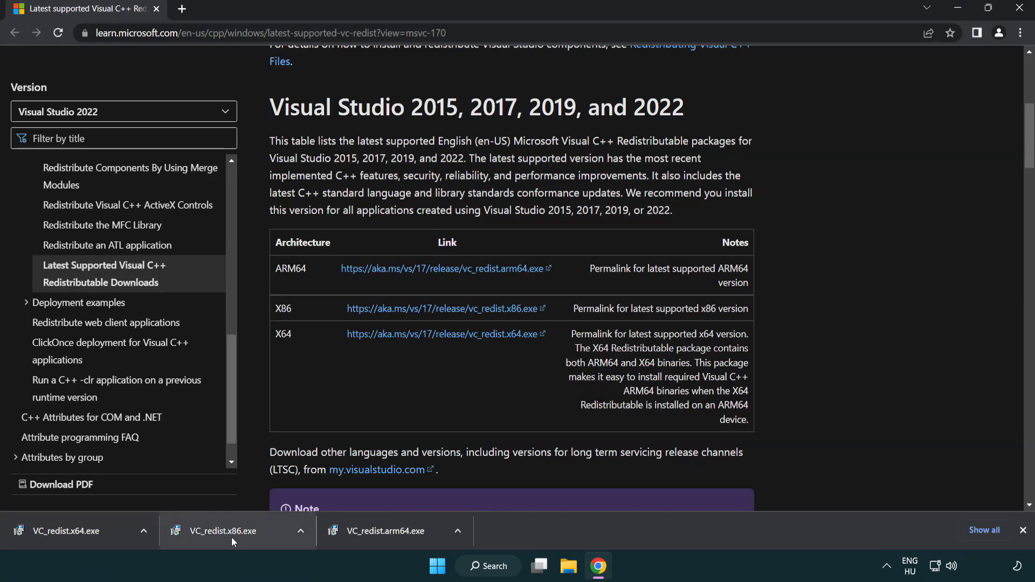
Install the X86 and X64 redistributables and close each setup without restarting.
{"action": "left_click", "coordinate": [221, 531]}
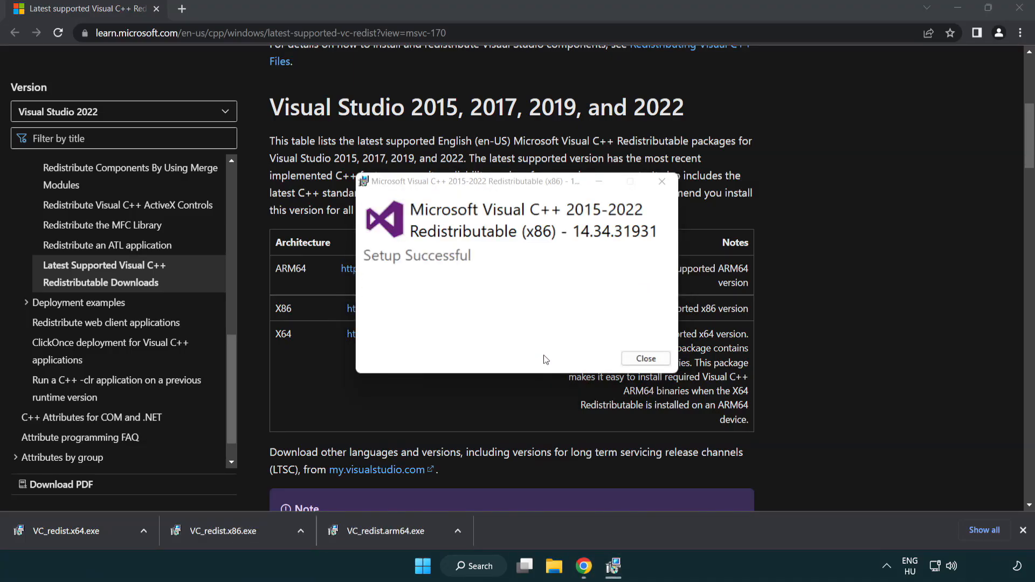
{"action": "left_click", "coordinate": [644, 359]}
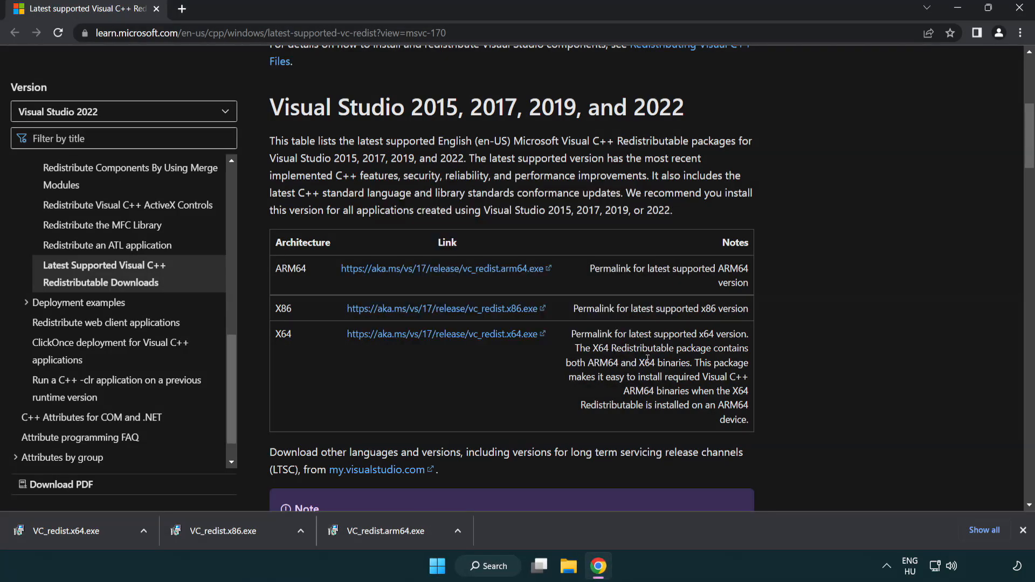
{"action": "left_click", "coordinate": [65, 530]}
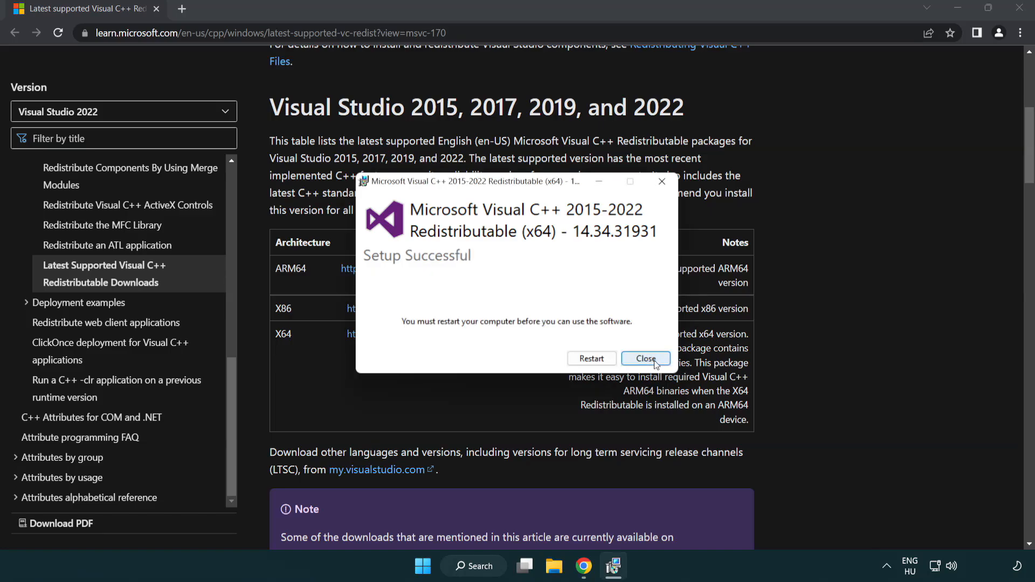
{"action": "left_click", "coordinate": [645, 358]}
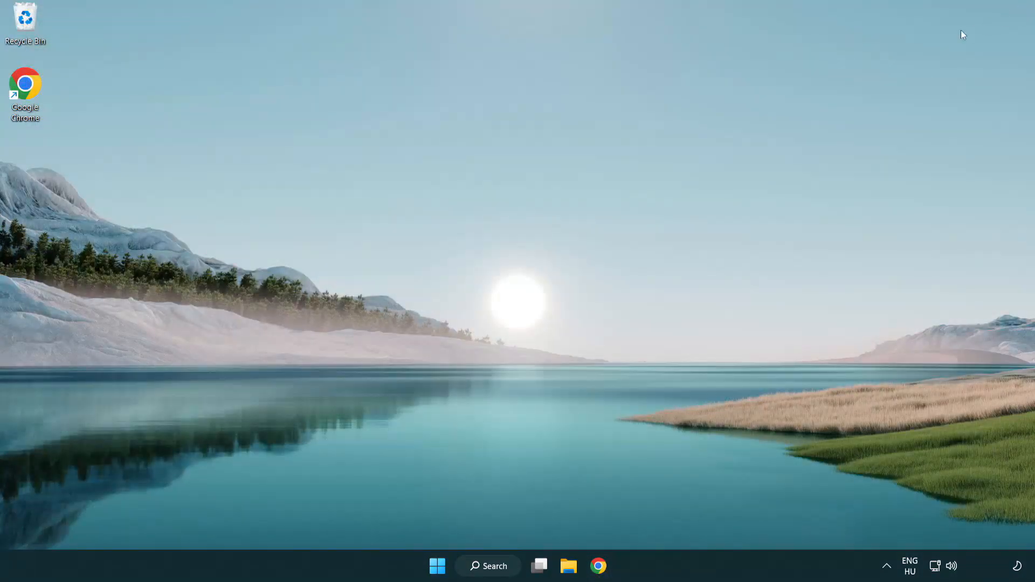
{"action": "mouse_move", "coordinate": [574, 243]}
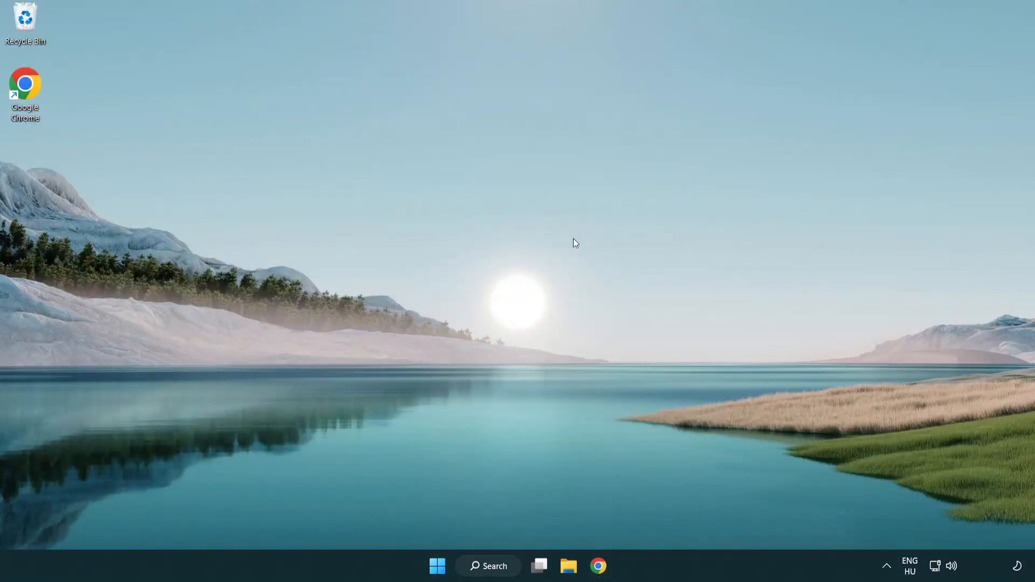
{"action": "mouse_move", "coordinate": [484, 566]}
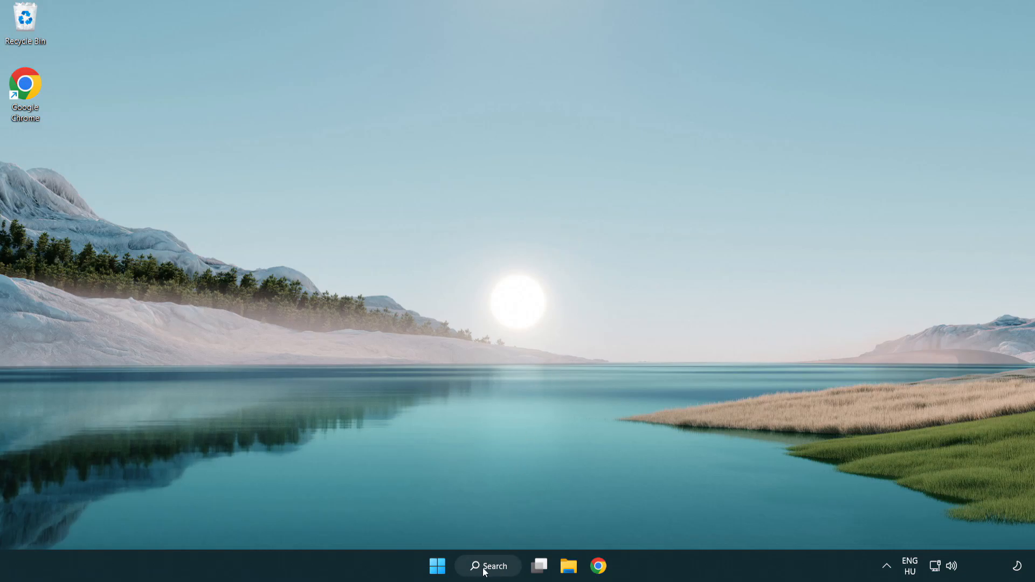
Search for 'cmd' and run Command Prompt as administrator.
{"action": "left_click", "coordinate": [488, 565]}
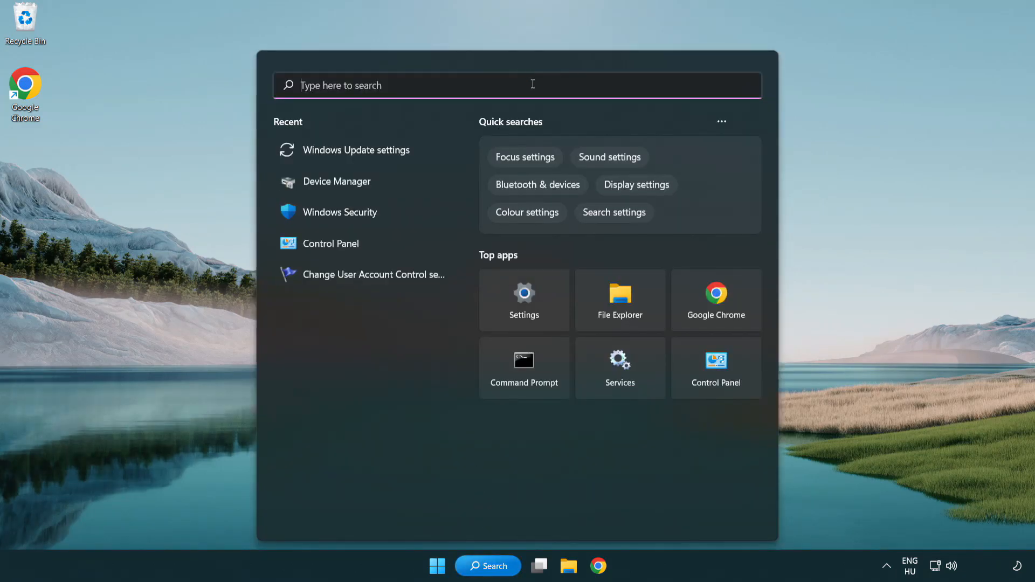
{"action": "type", "text": "cmd"}
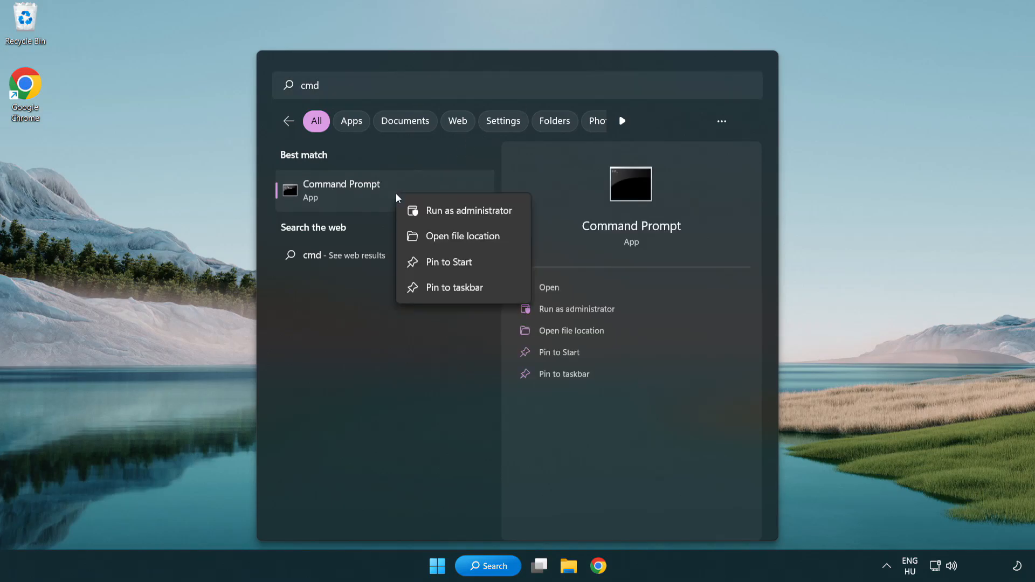
{"action": "mouse_move", "coordinate": [468, 220]}
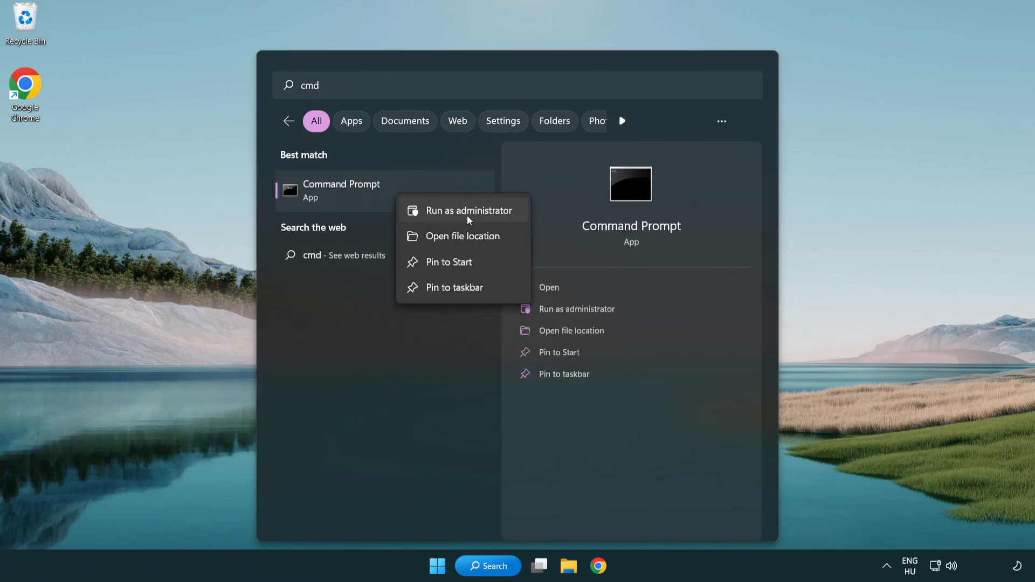
{"action": "left_click", "coordinate": [463, 209]}
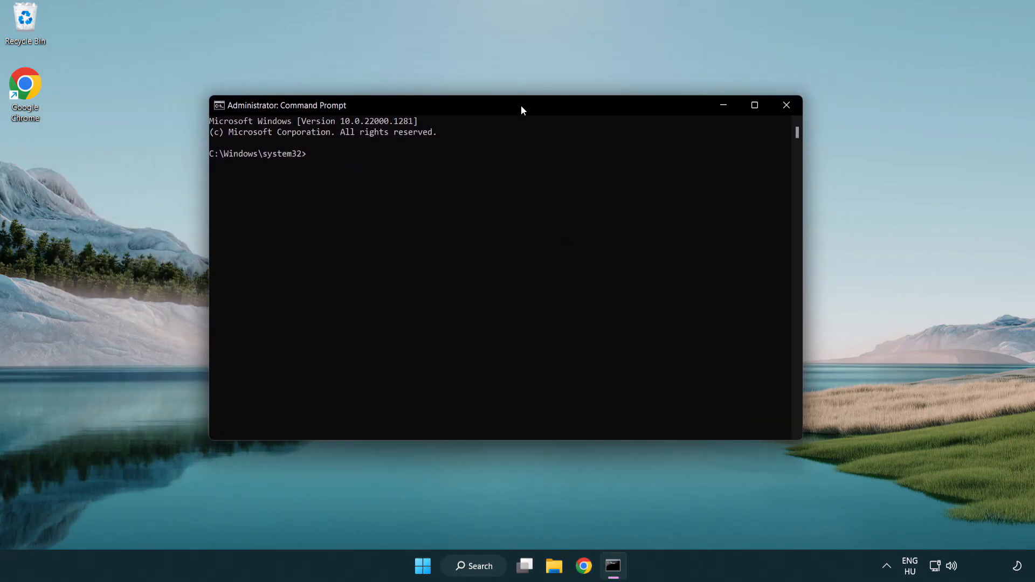
Run 'sfc /scannow' until it reports no integrity violations, then close Command Prompt.
{"action": "type", "text": "s"}
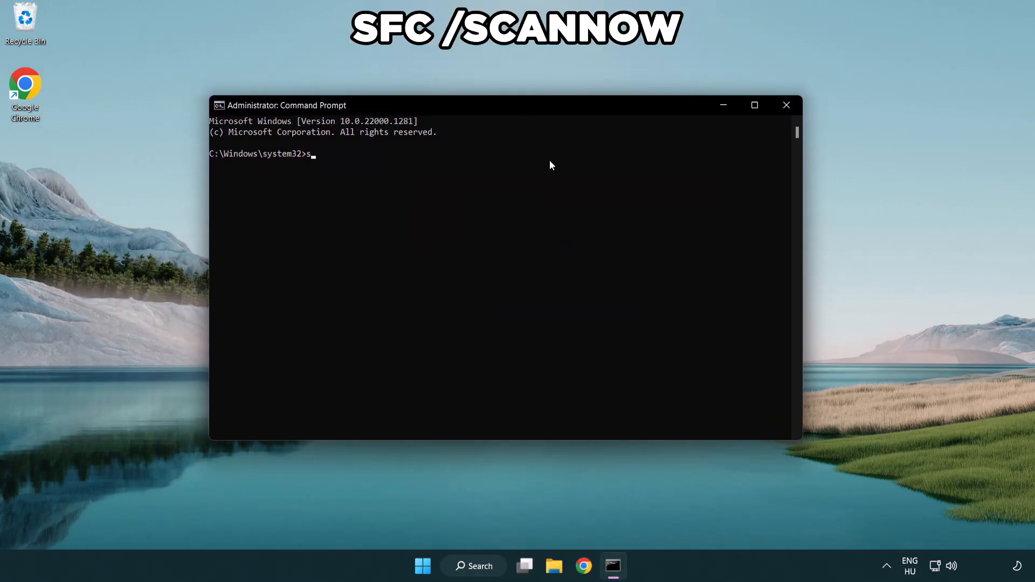
{"action": "type", "text": "fc /sc"}
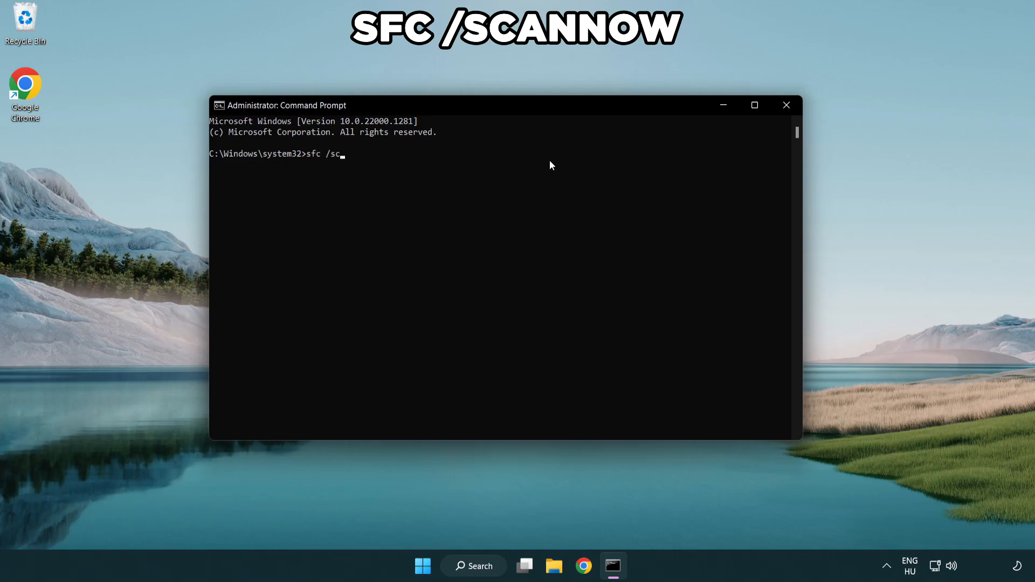
{"action": "type", "text": "annow"}
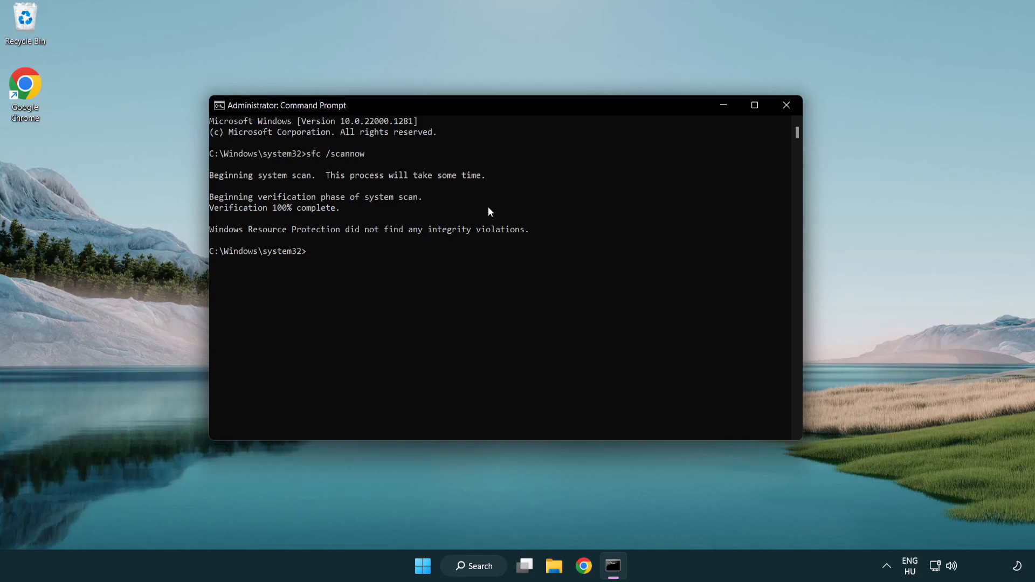
{"action": "mouse_move", "coordinate": [779, 129]}
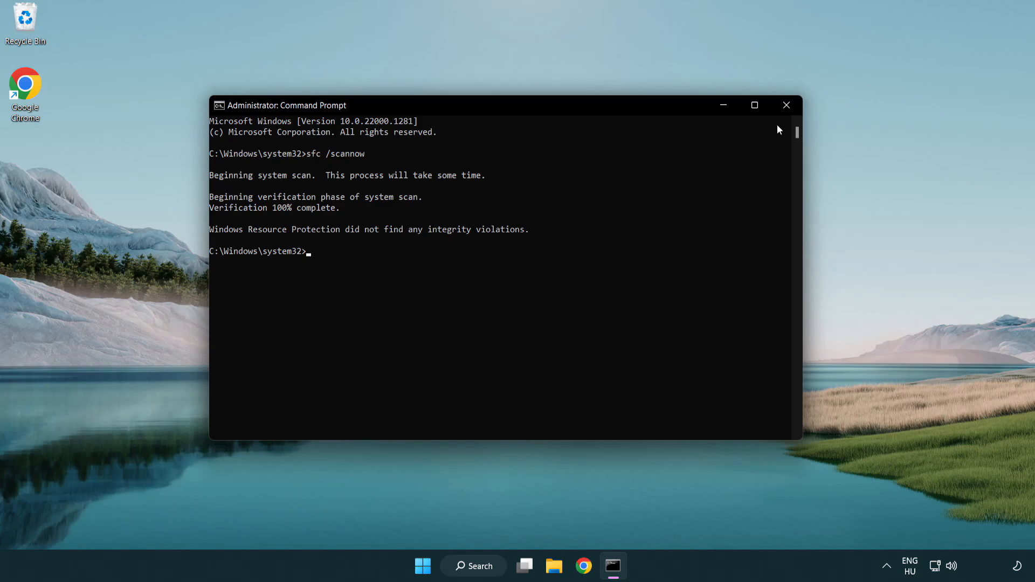
{"action": "mouse_move", "coordinate": [786, 106]}
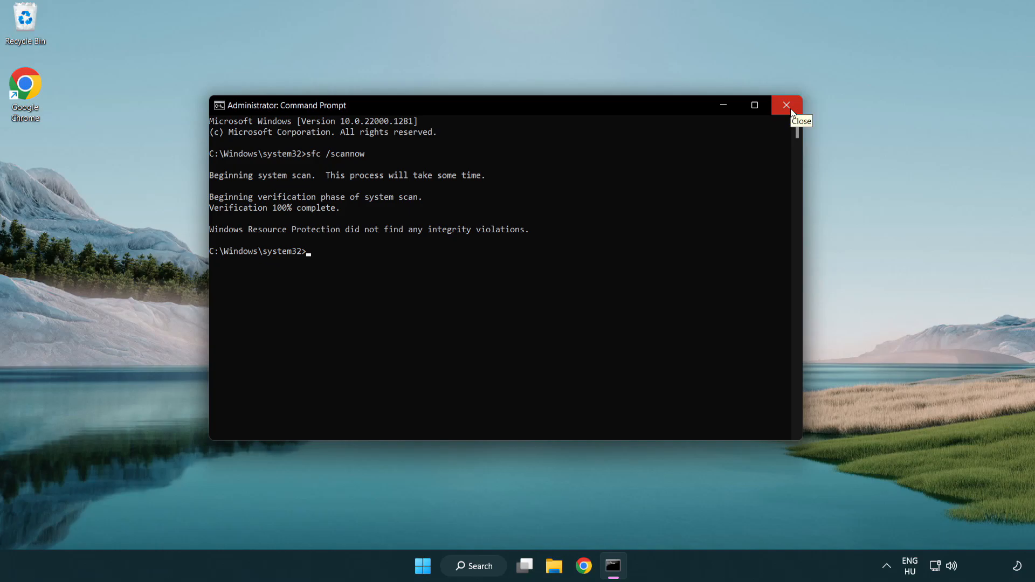
{"action": "left_click", "coordinate": [786, 106]}
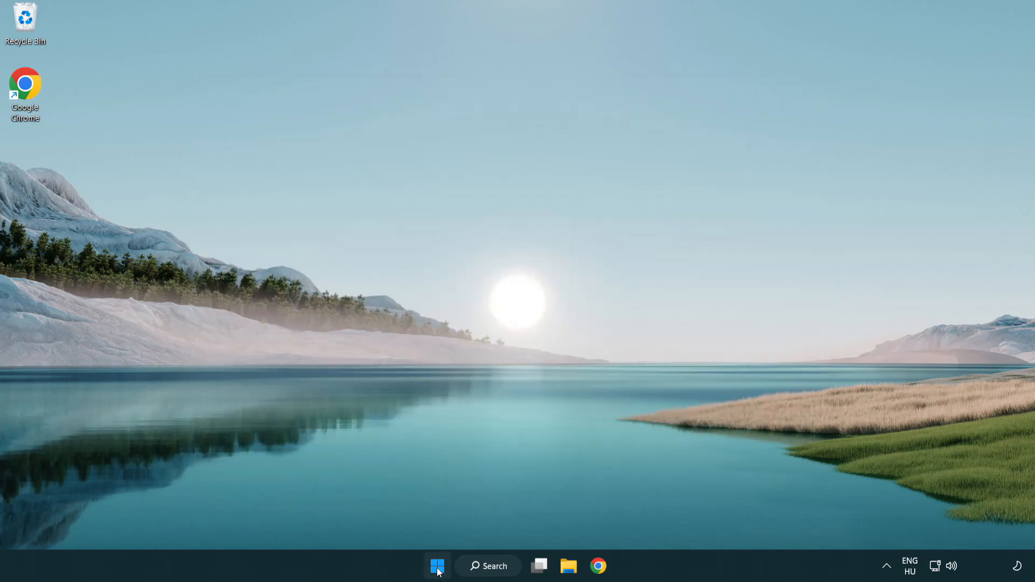